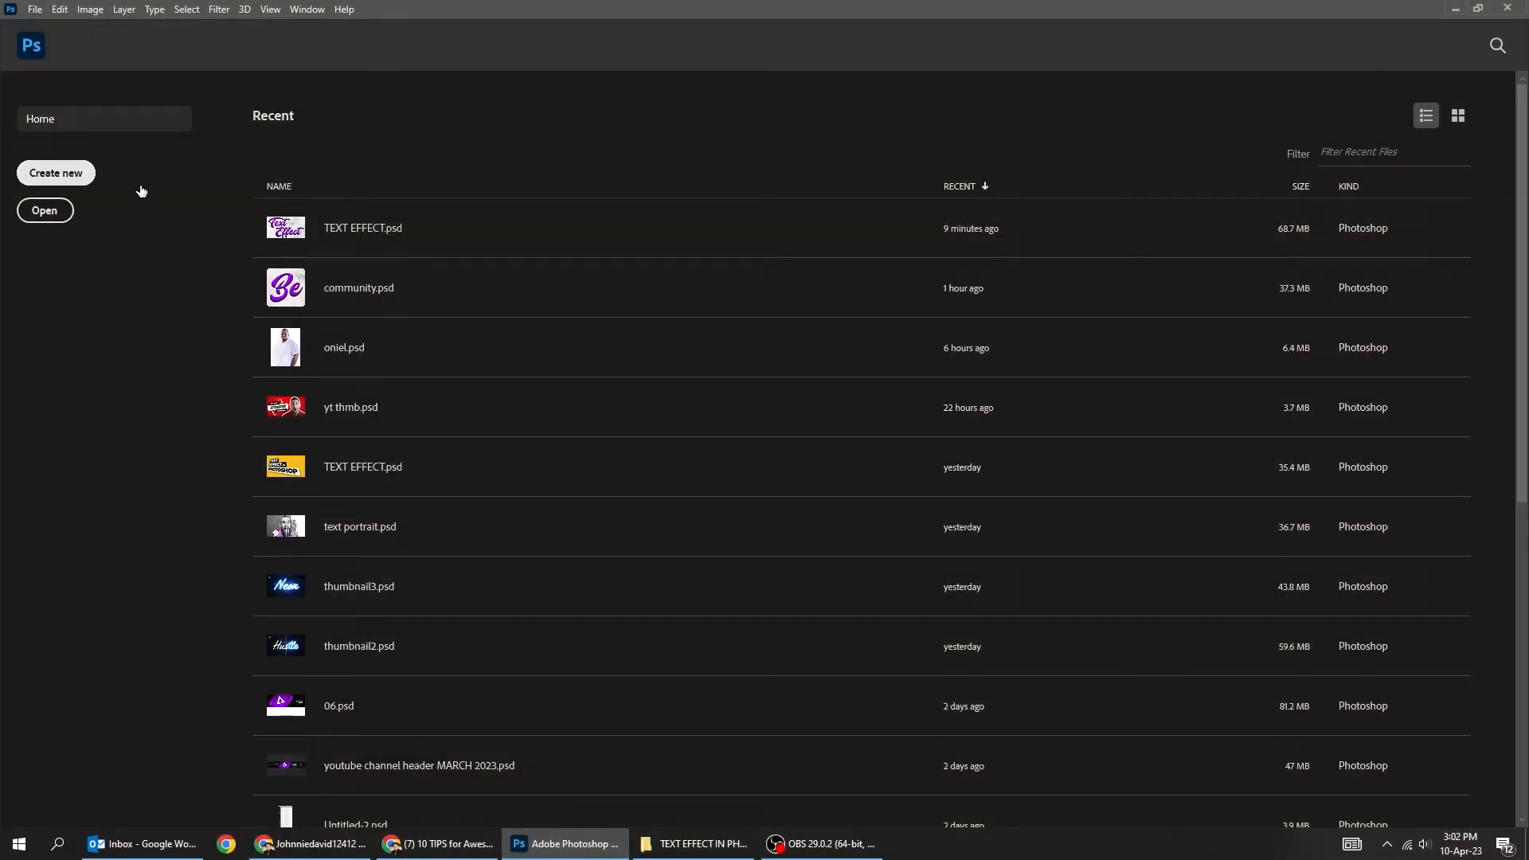
- Create a new 3840 × 2160 px document at 300 ppi with a white background
left_click(54, 172)
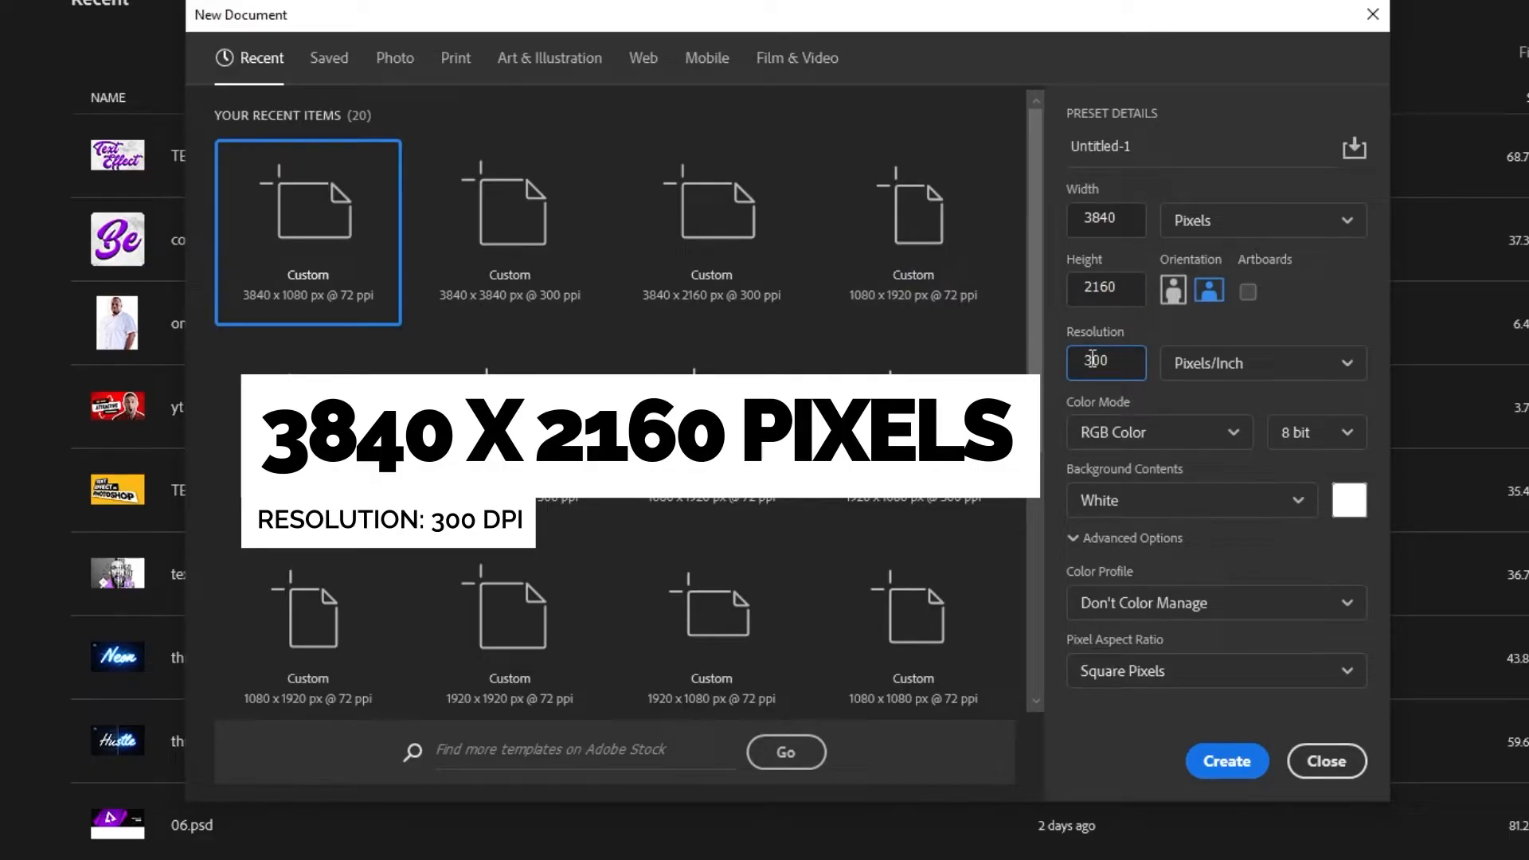
left_click(1227, 762)
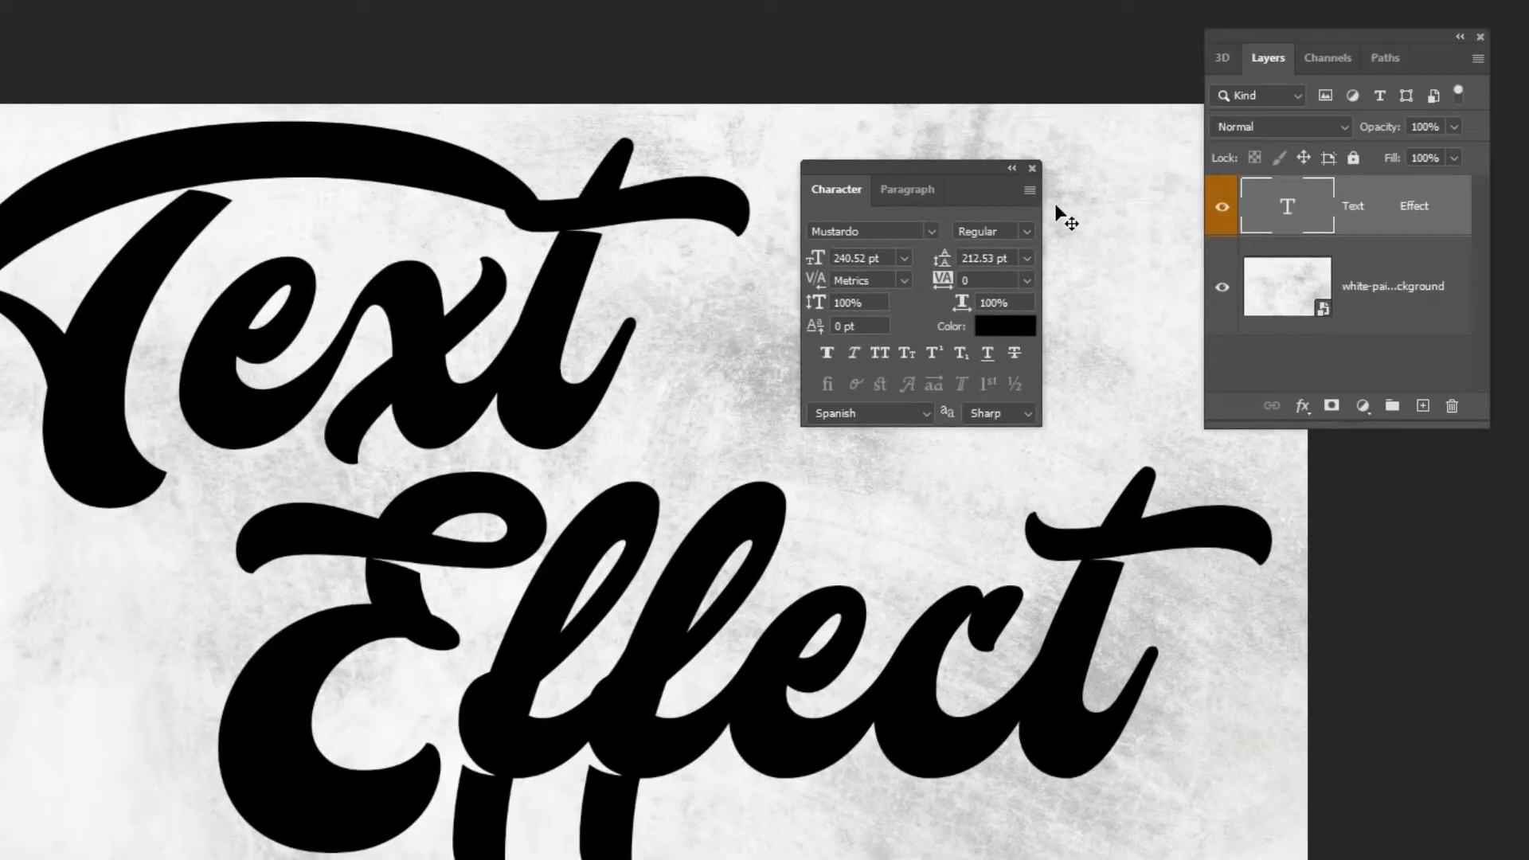
- Hide the Character panel after setting 'Text Effect' in black Mustardo script
left_click(1031, 167)
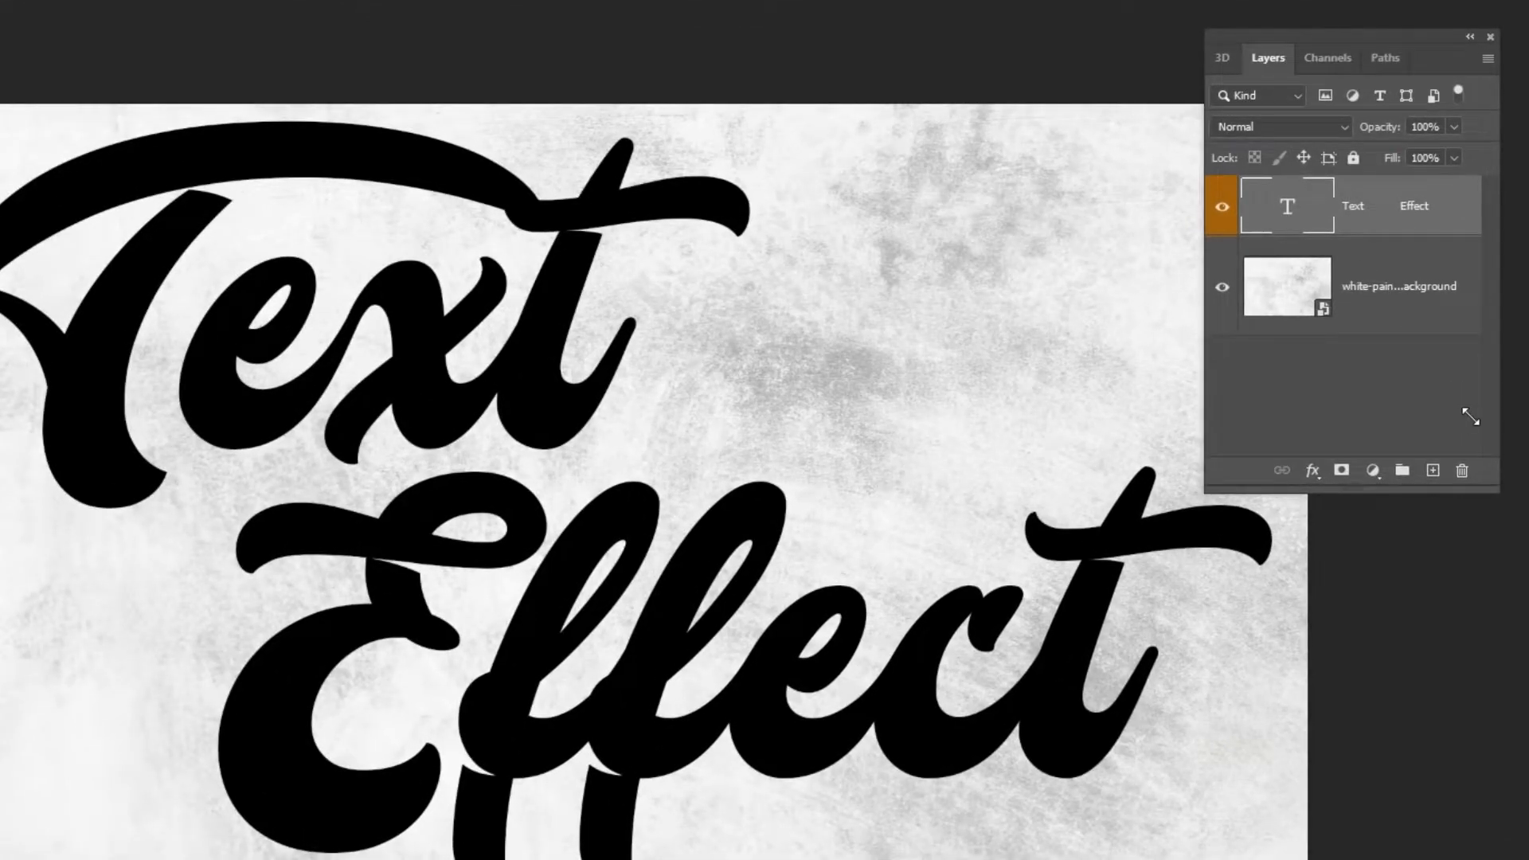
- Add an inner shadow to the lettering, coloured white in Screen blend mode
left_click(1311, 472)
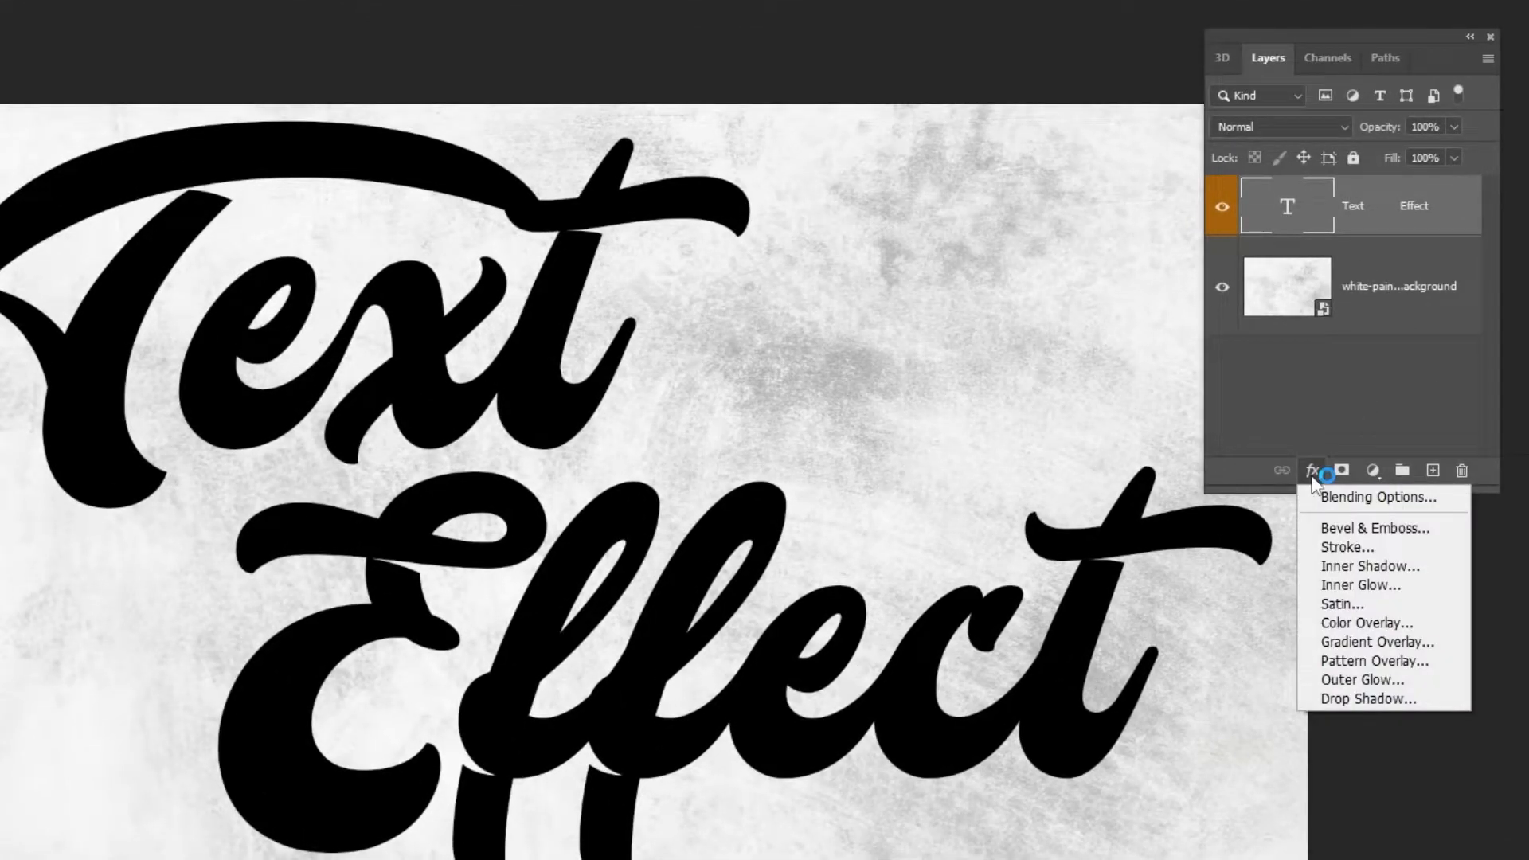
left_click(1365, 565)
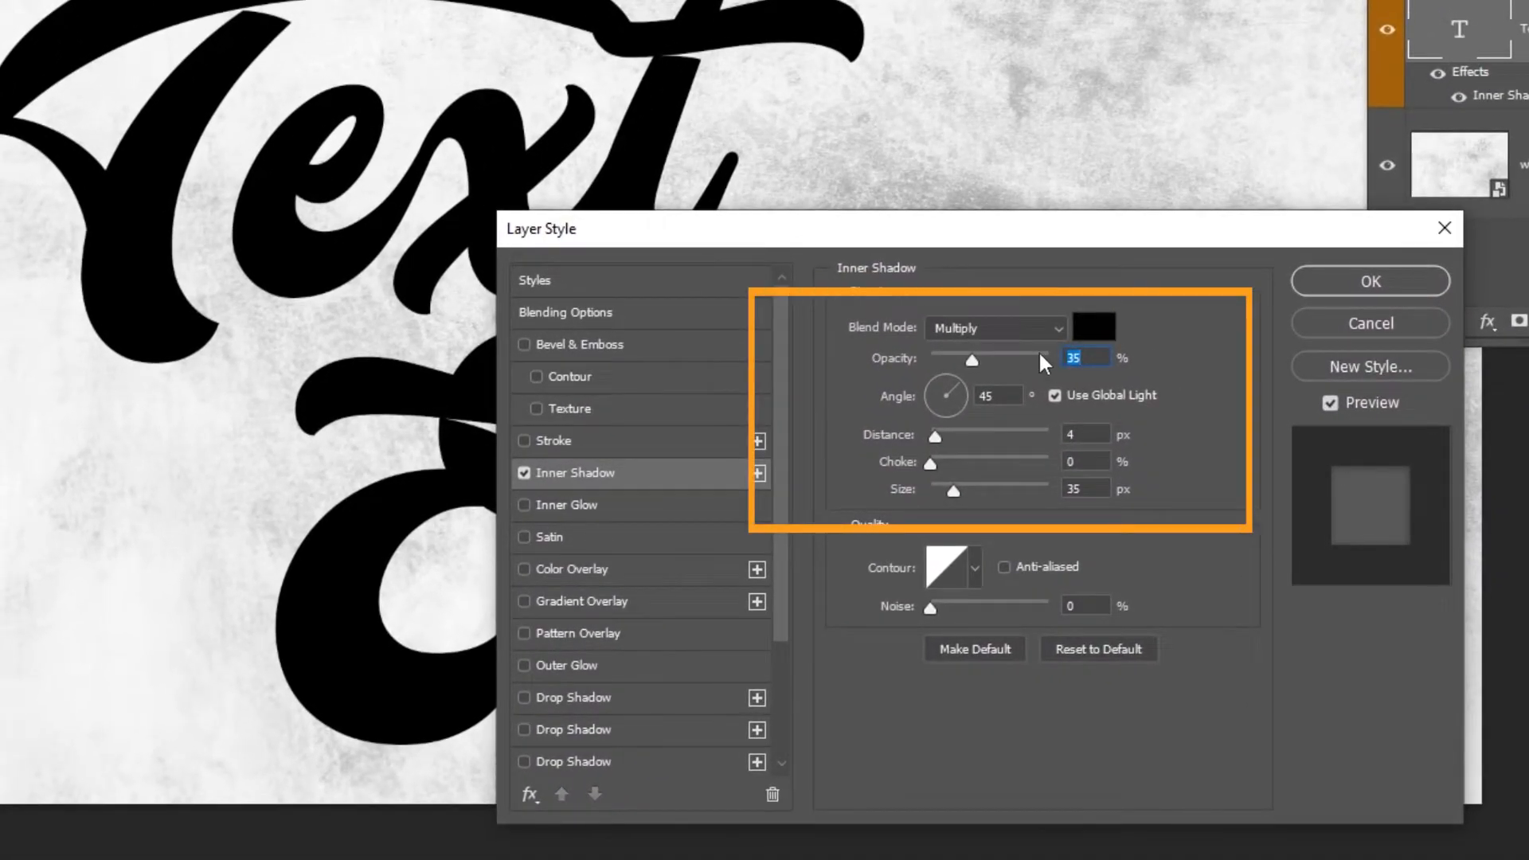
left_click(1093, 329)
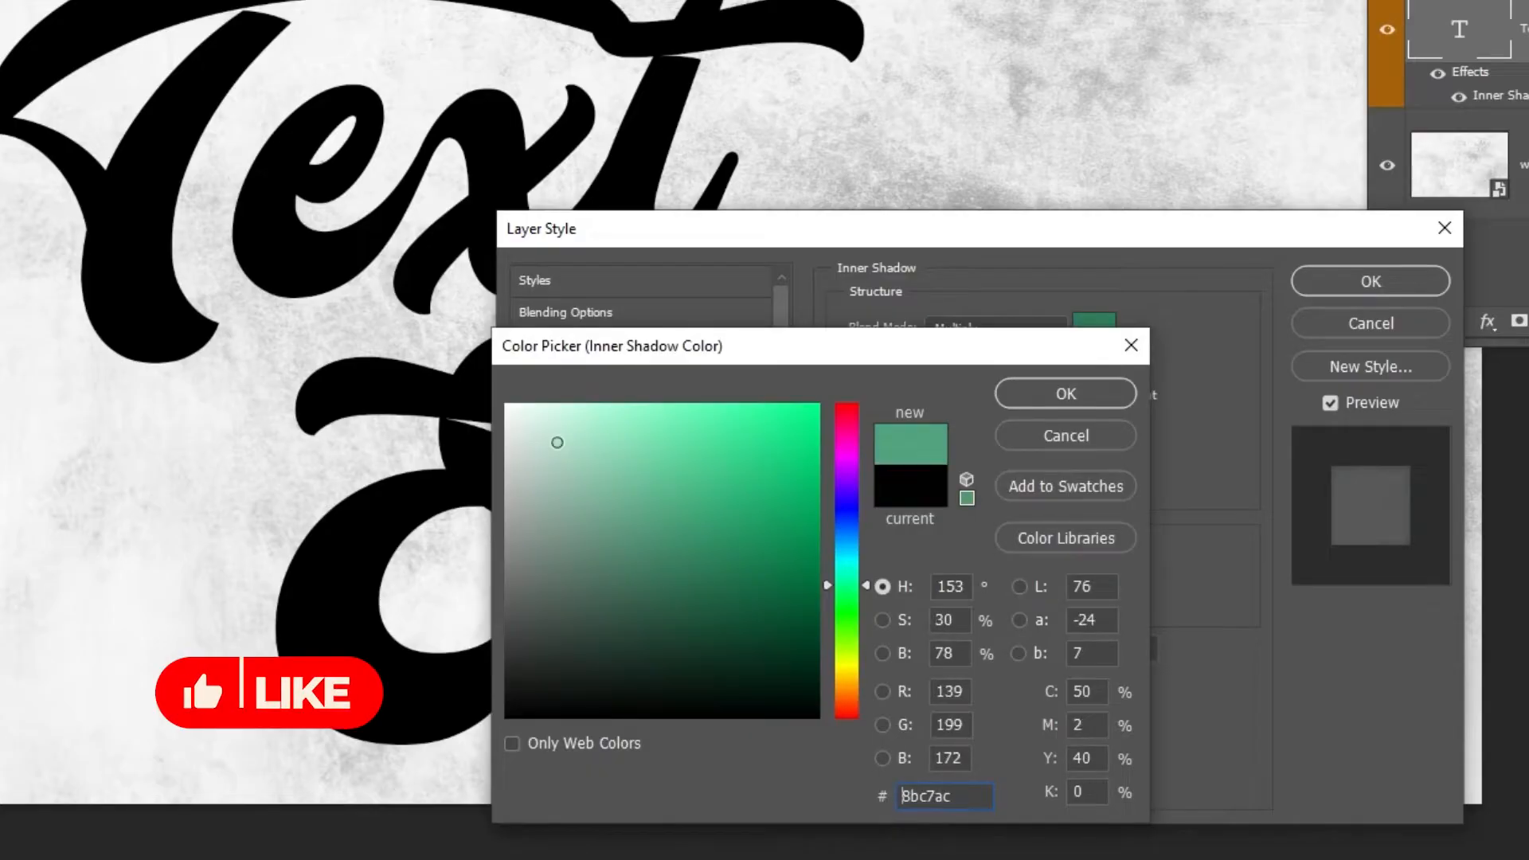
left_click(1063, 393)
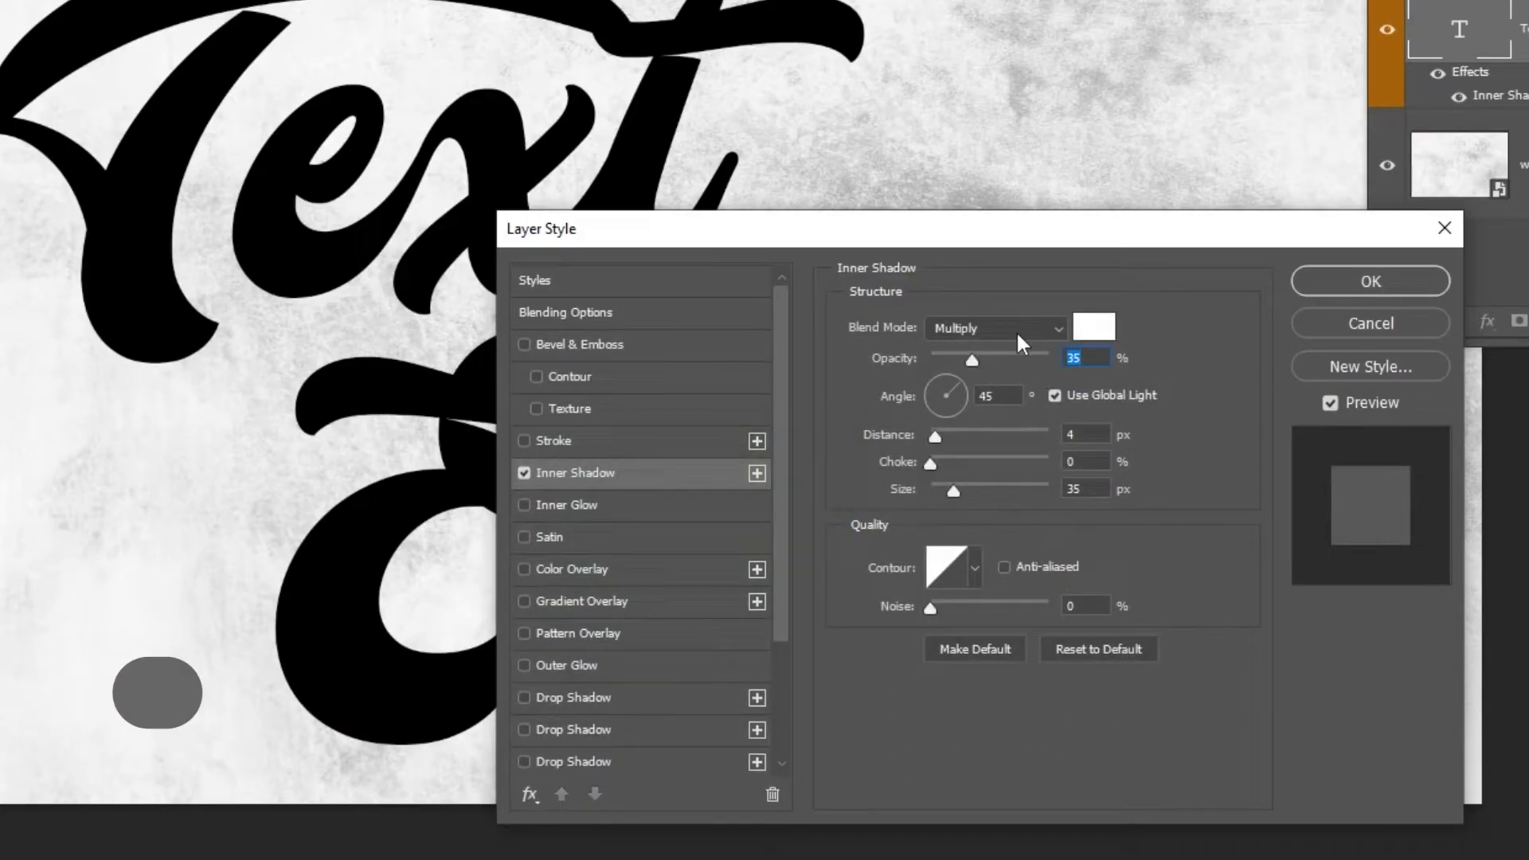
left_click(994, 328)
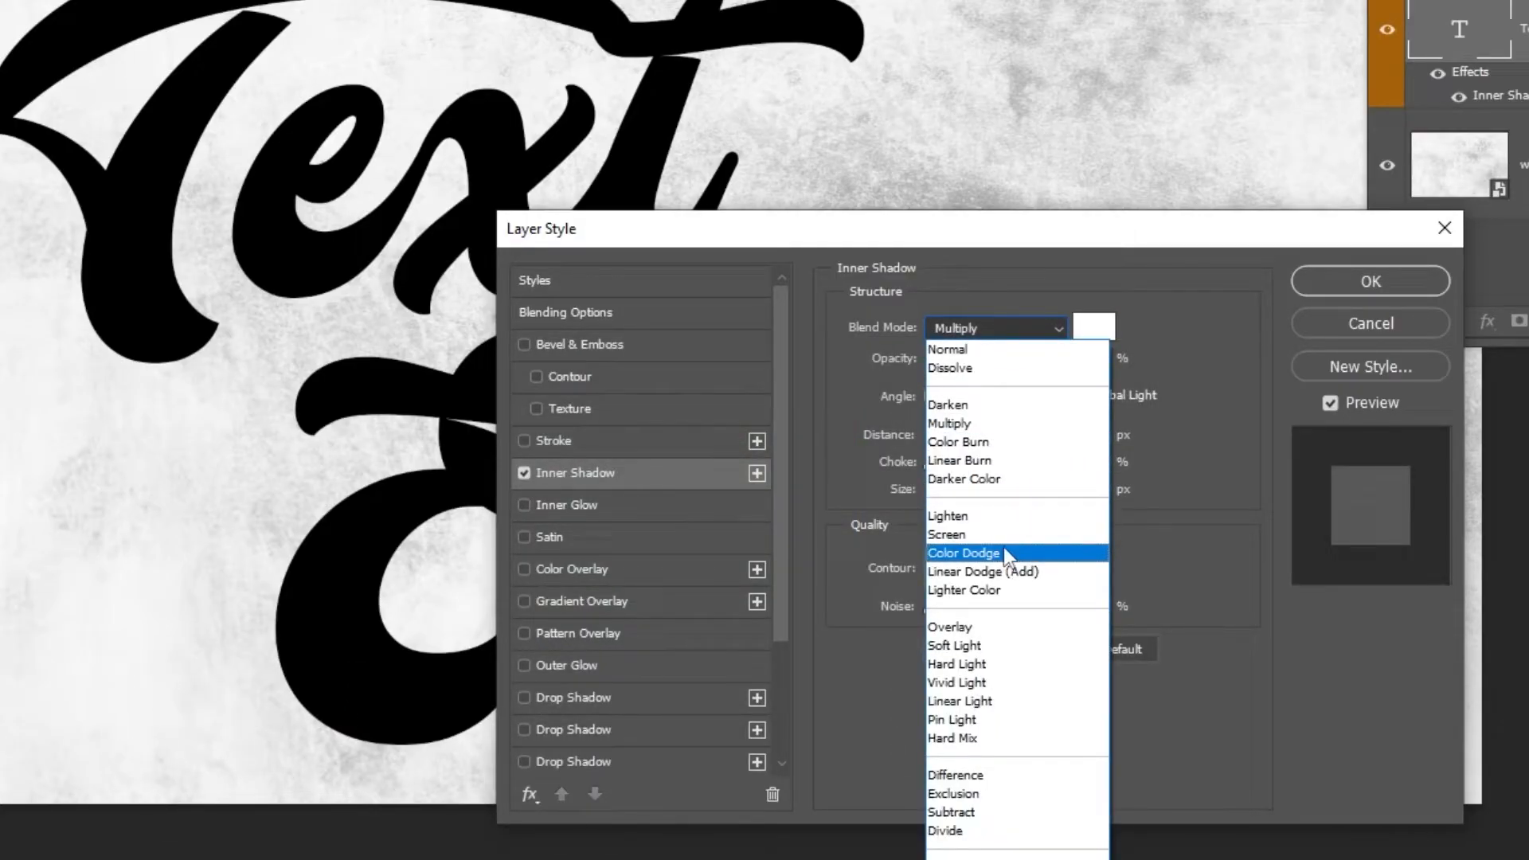
left_click(944, 534)
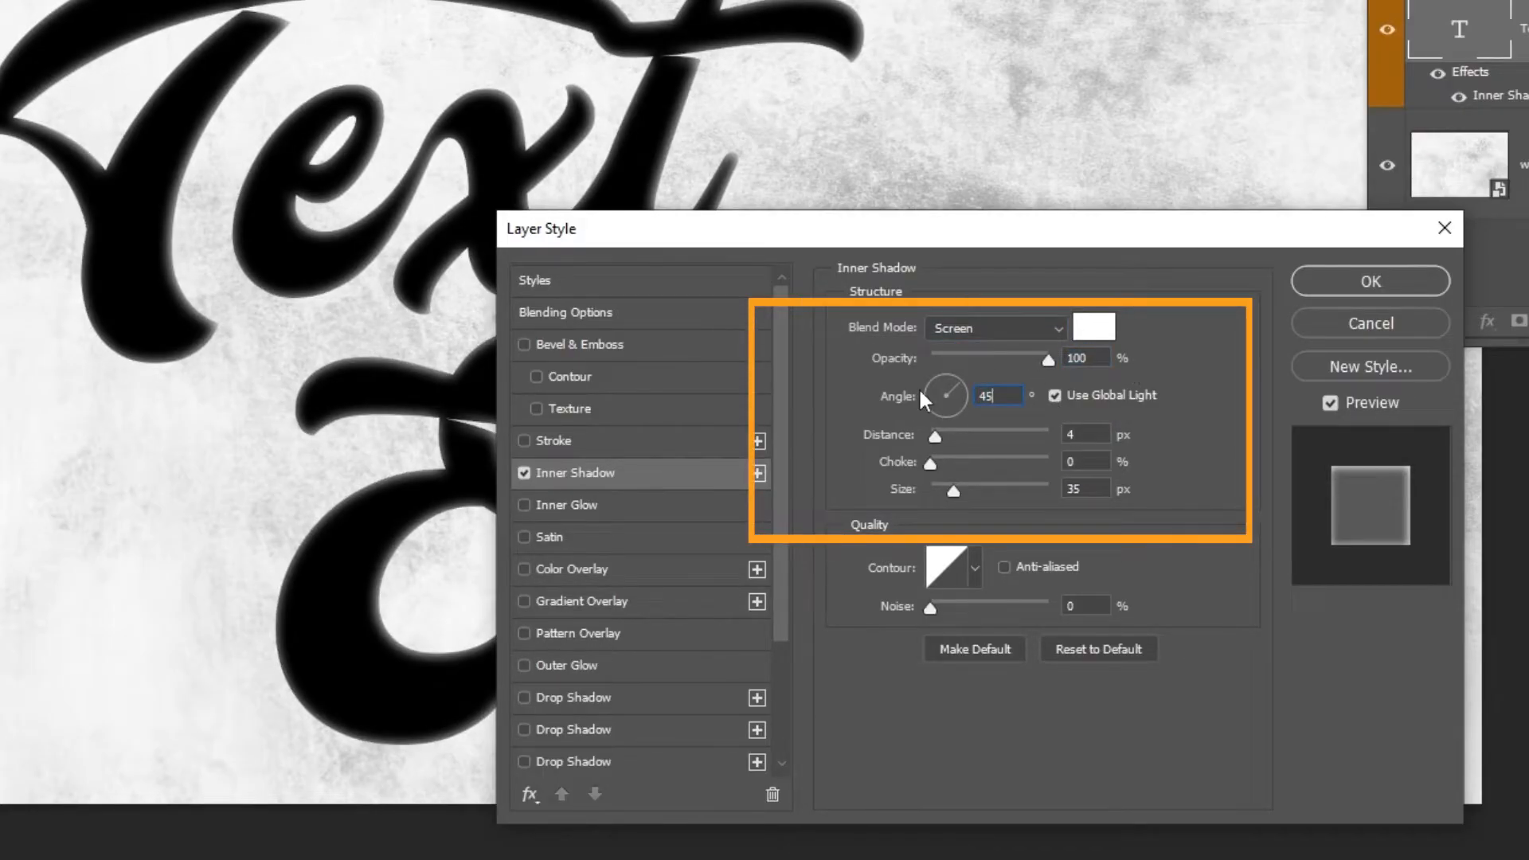
- Set the inner shadow to 100% opacity with 35 px distance and 35 px size
type("35")
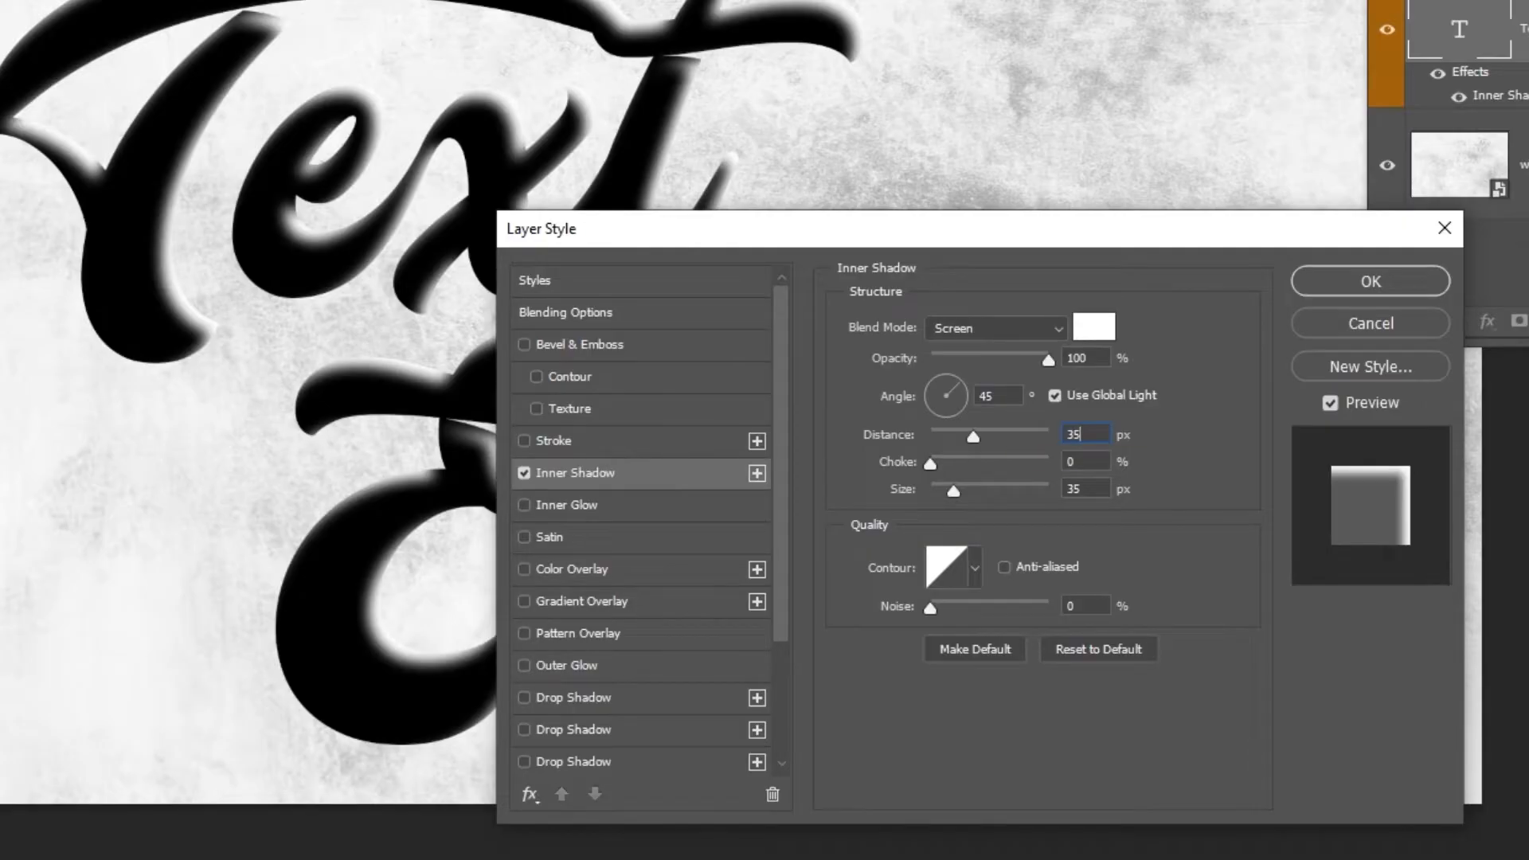
left_click(1083, 487)
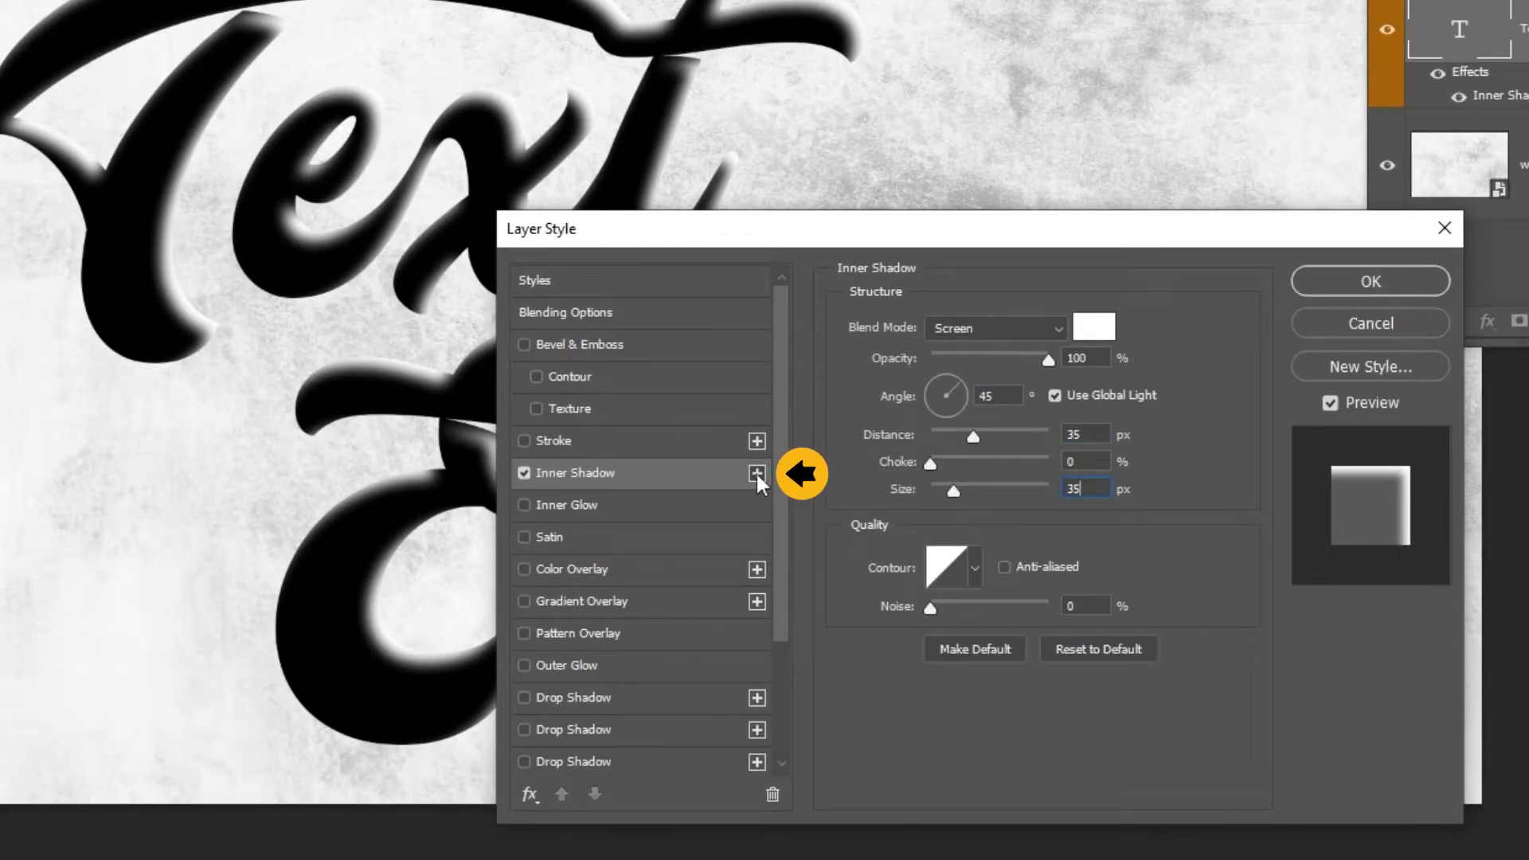
- Duplicate the inner shadow as a black Multiply one with 0 px distance, 20% choke, 35 px size
left_click(755, 473)
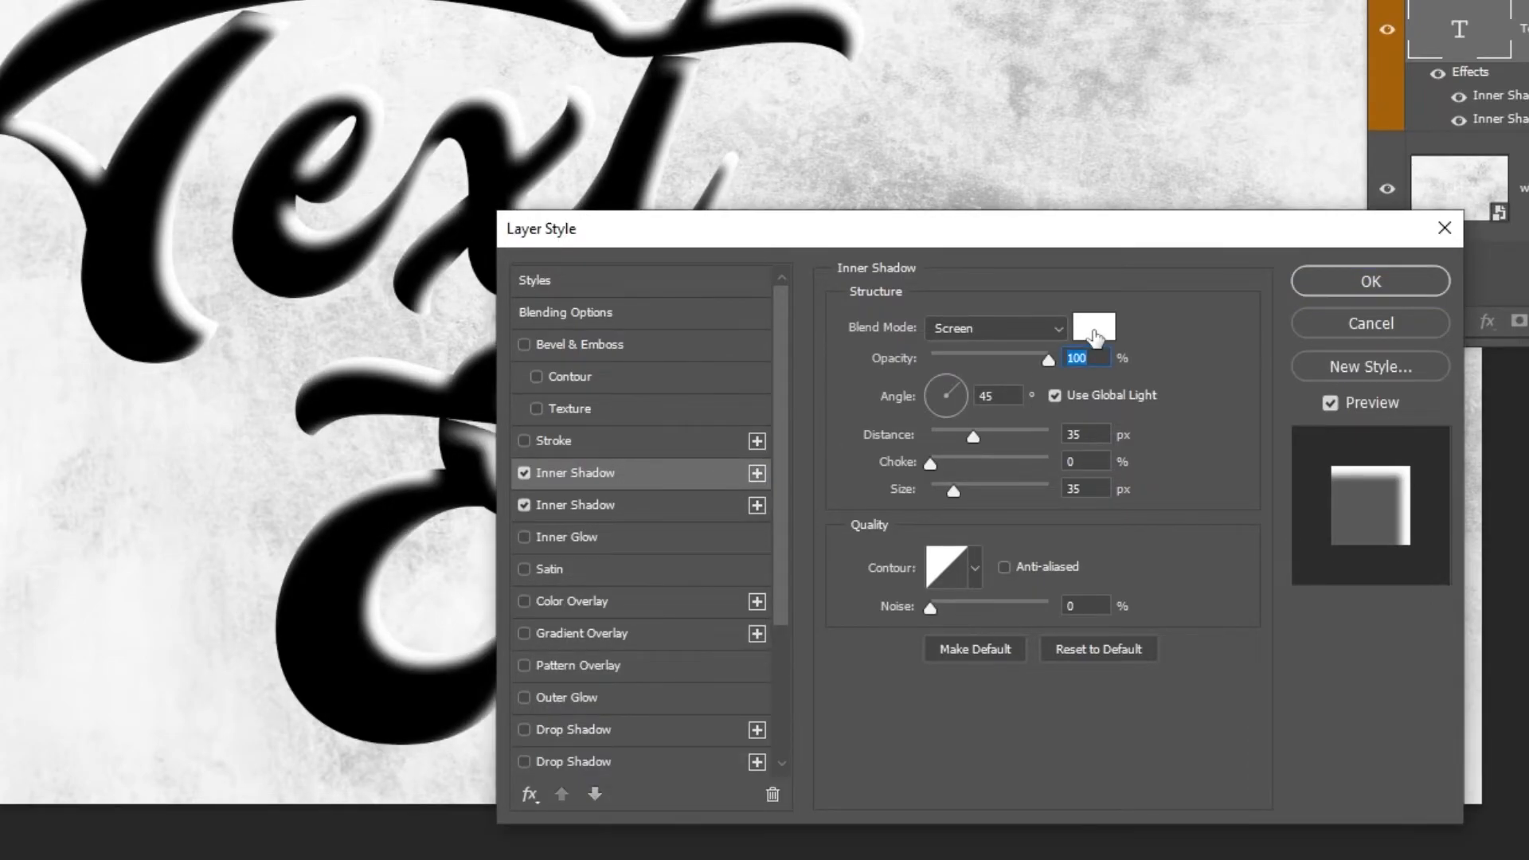
left_click(1093, 328)
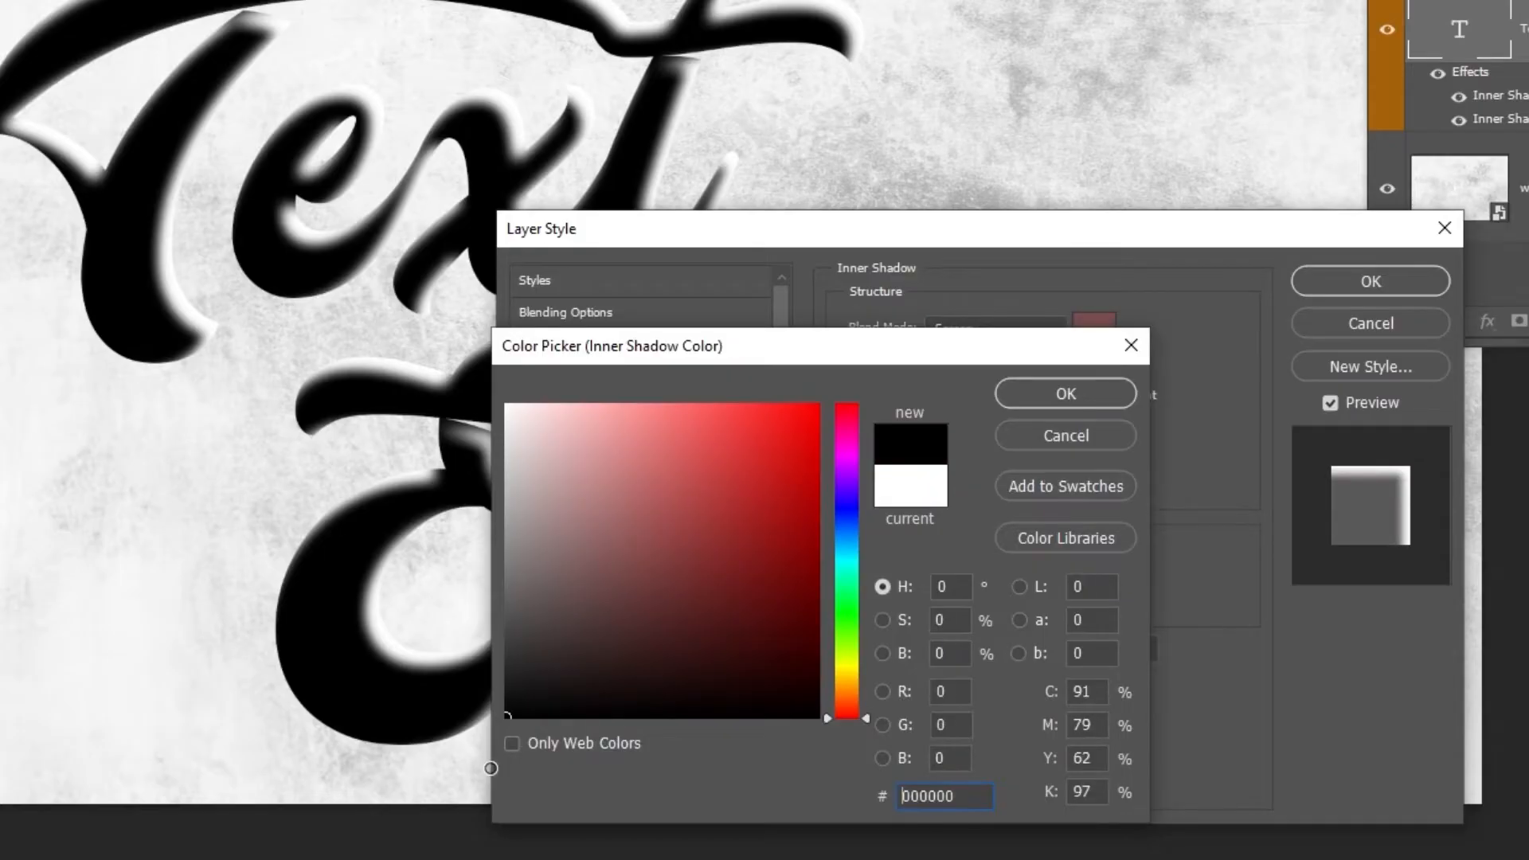
left_click(994, 328)
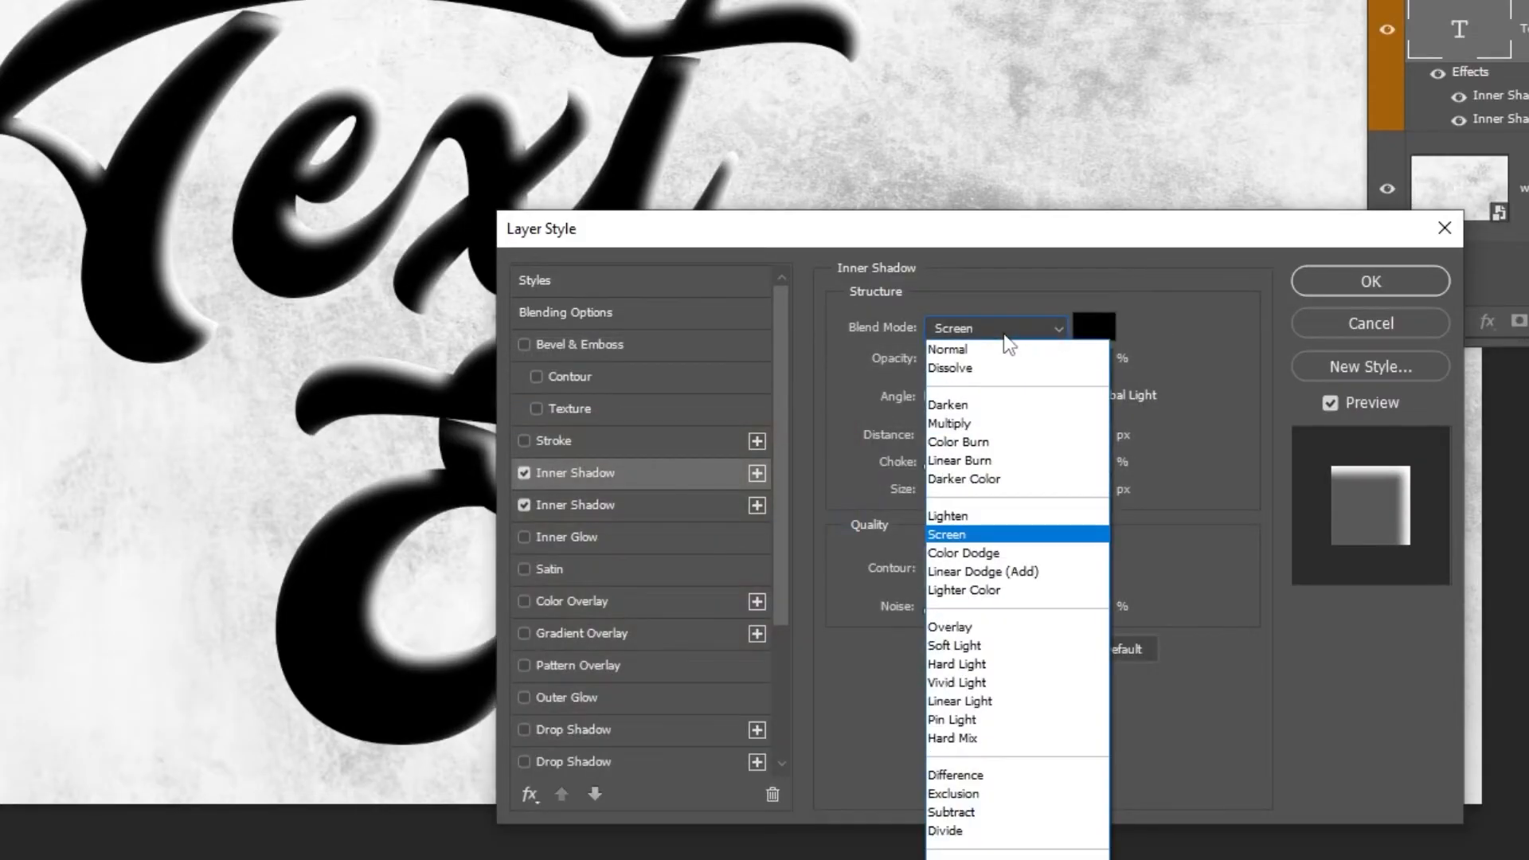
left_click(948, 424)
type("35")
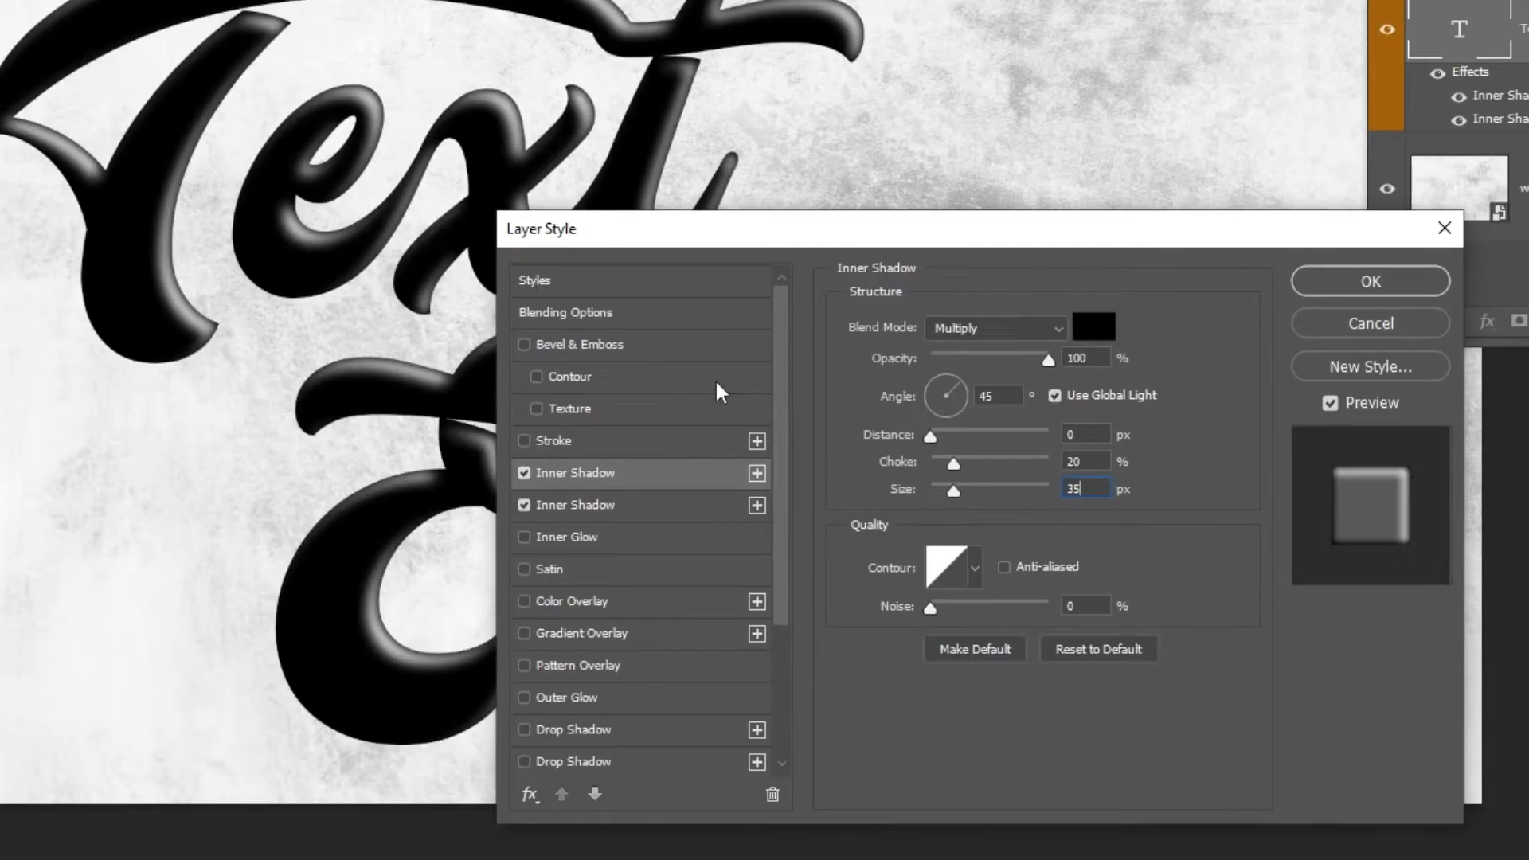
- Add a 163 px stroke positioned Inside with Hard Mix blending
left_click(553, 441)
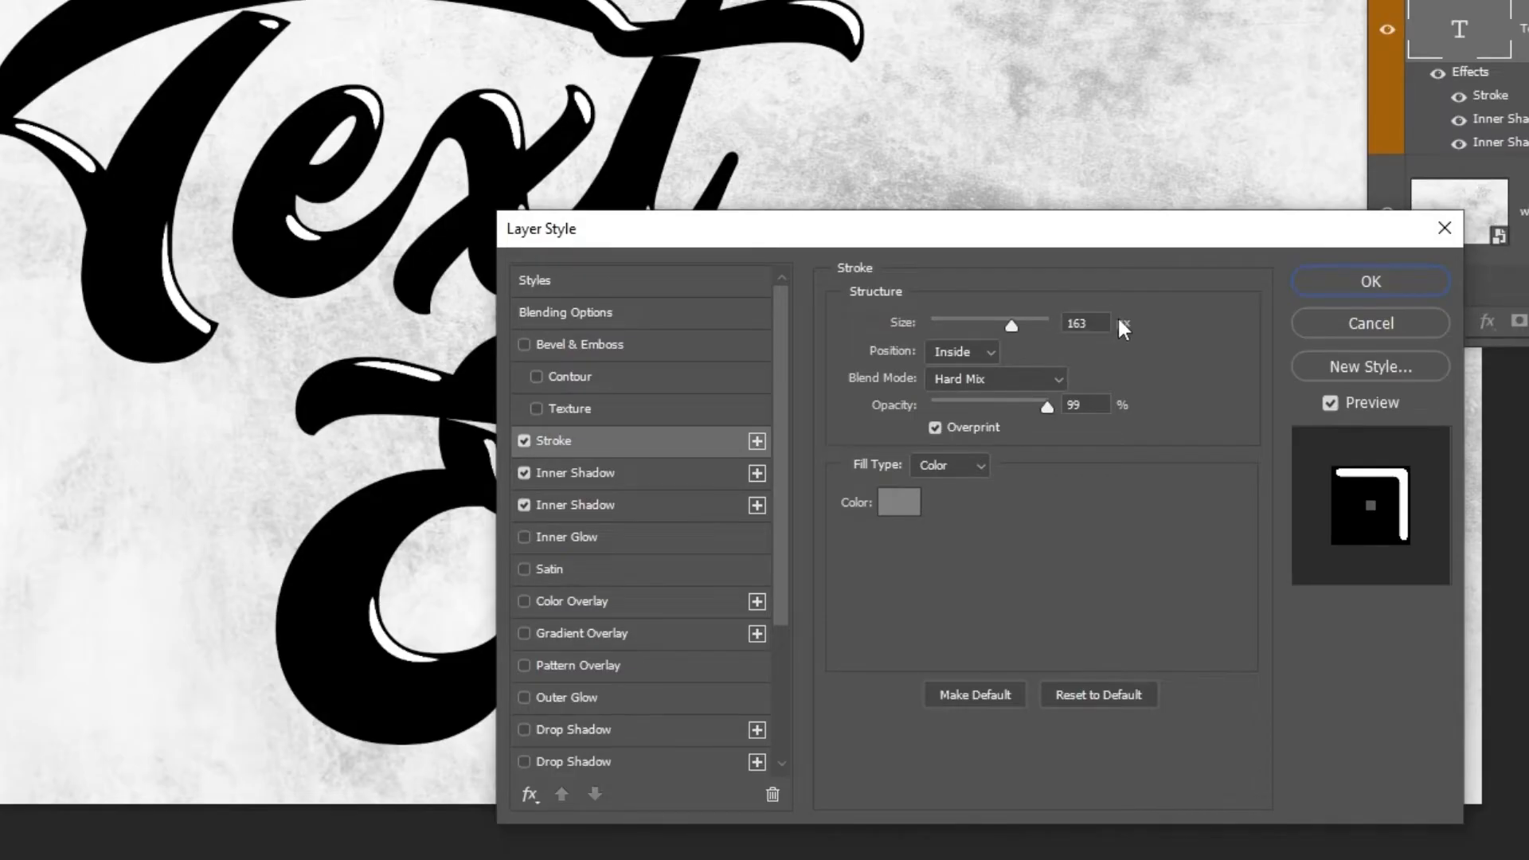
left_click(1080, 323)
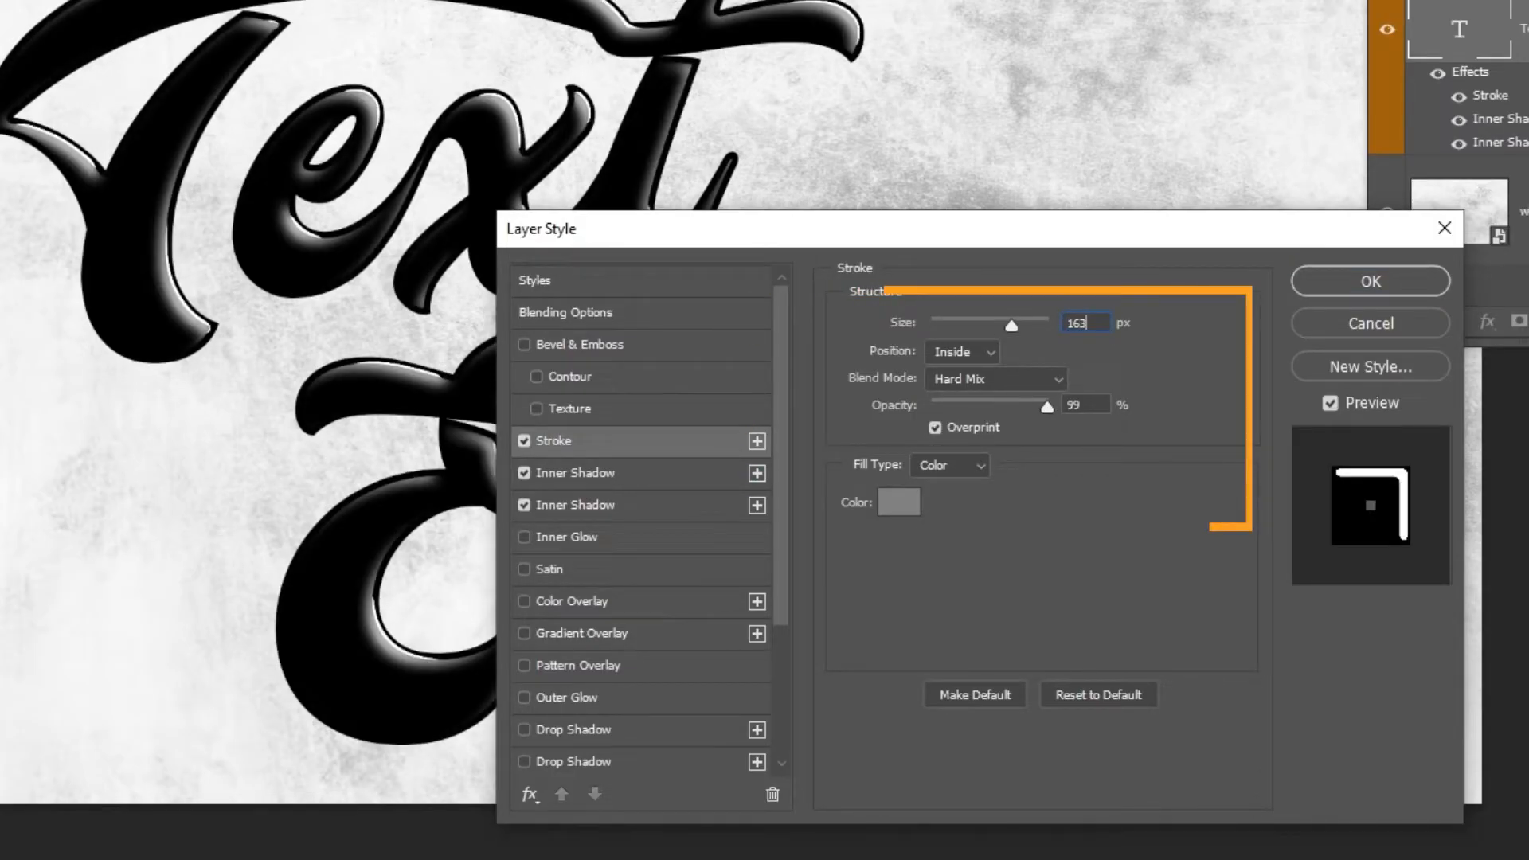
left_click(959, 350)
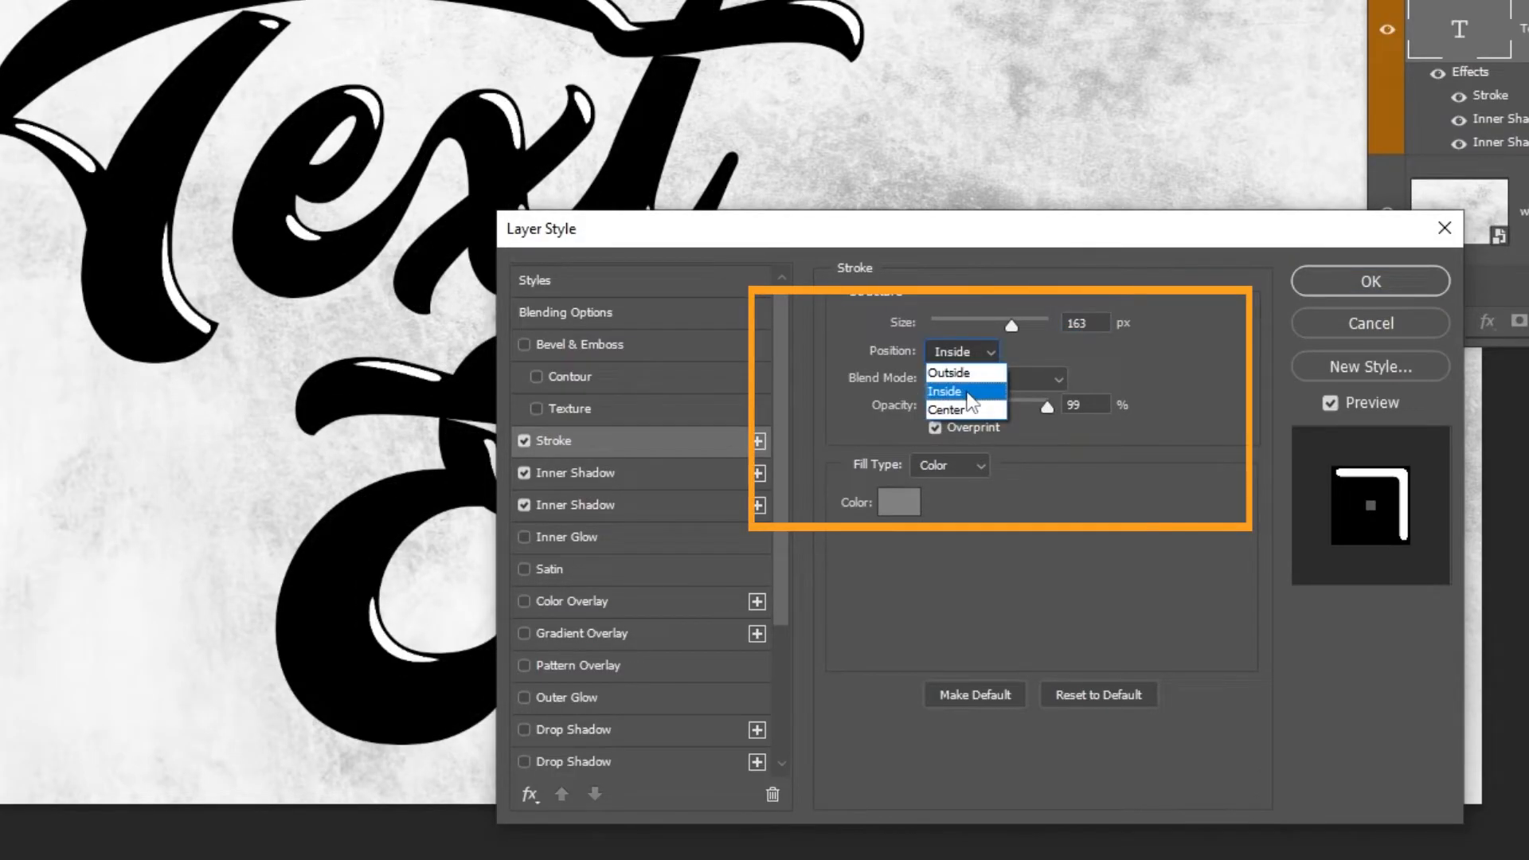
left_click(944, 390)
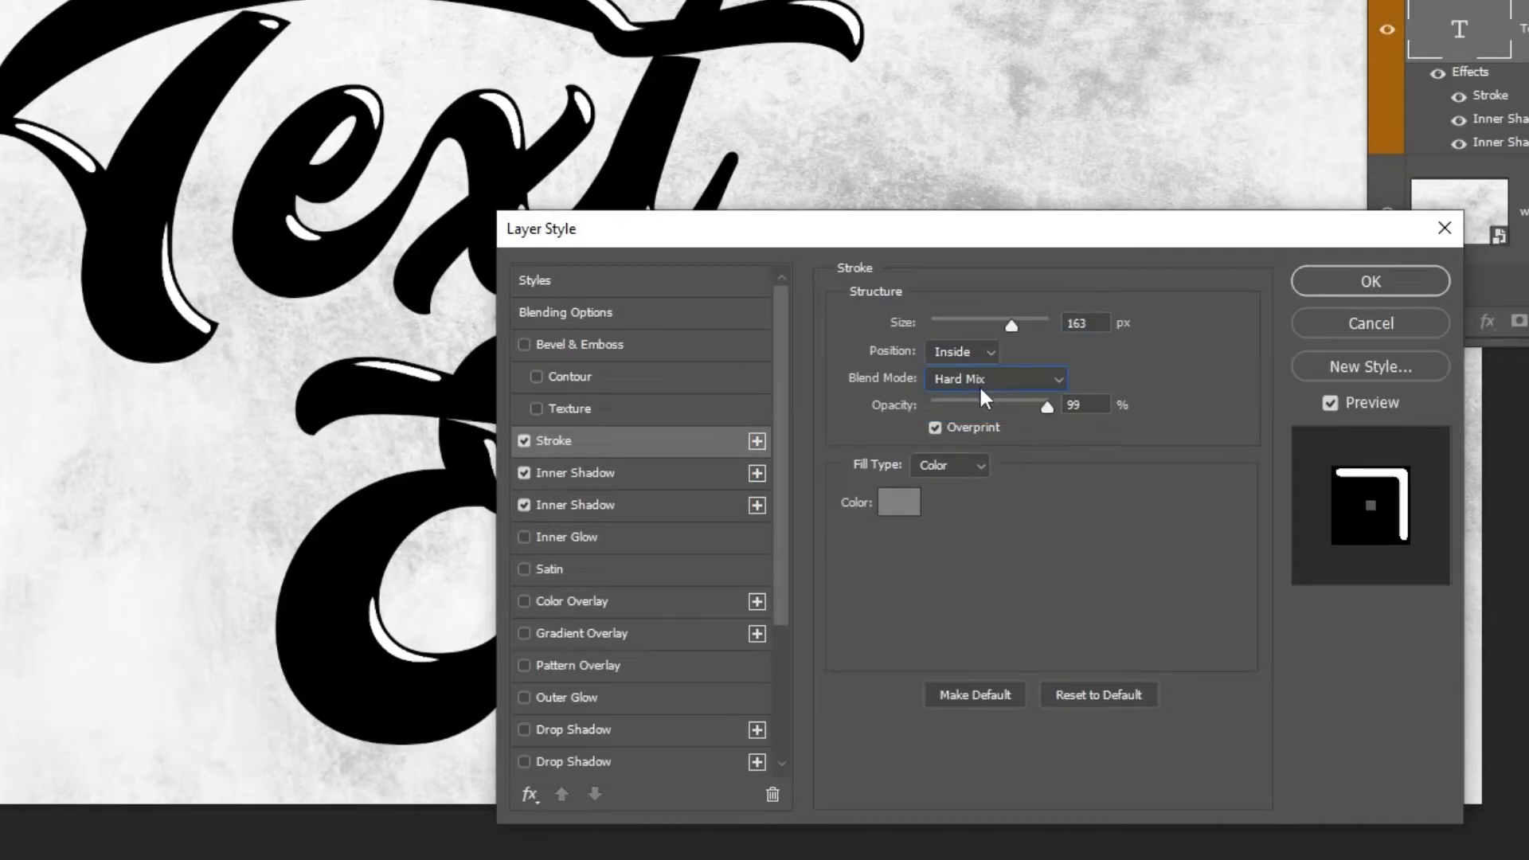
left_click(992, 379)
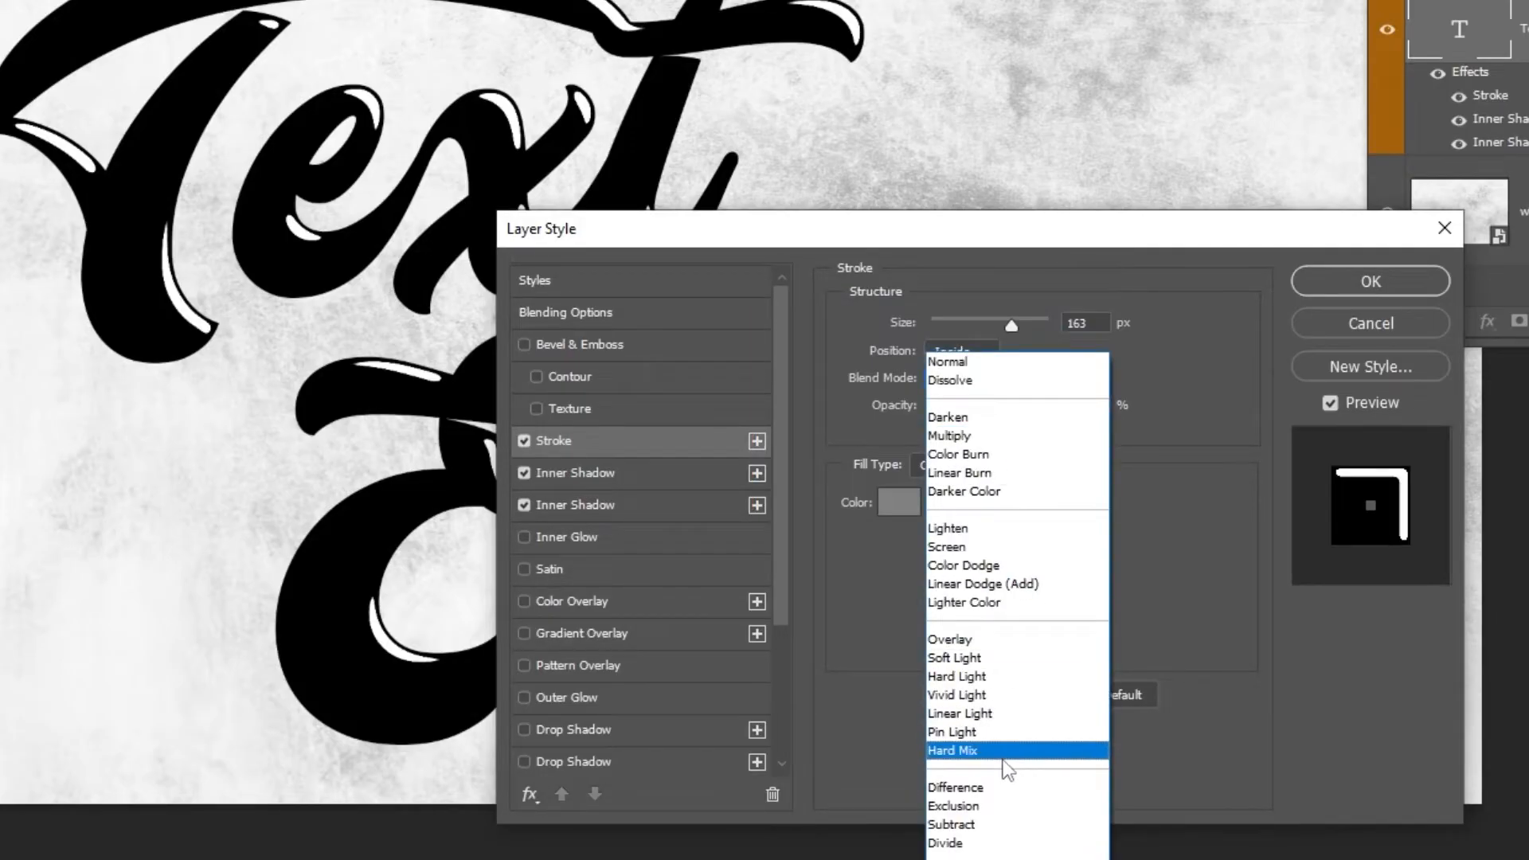
left_click(951, 750)
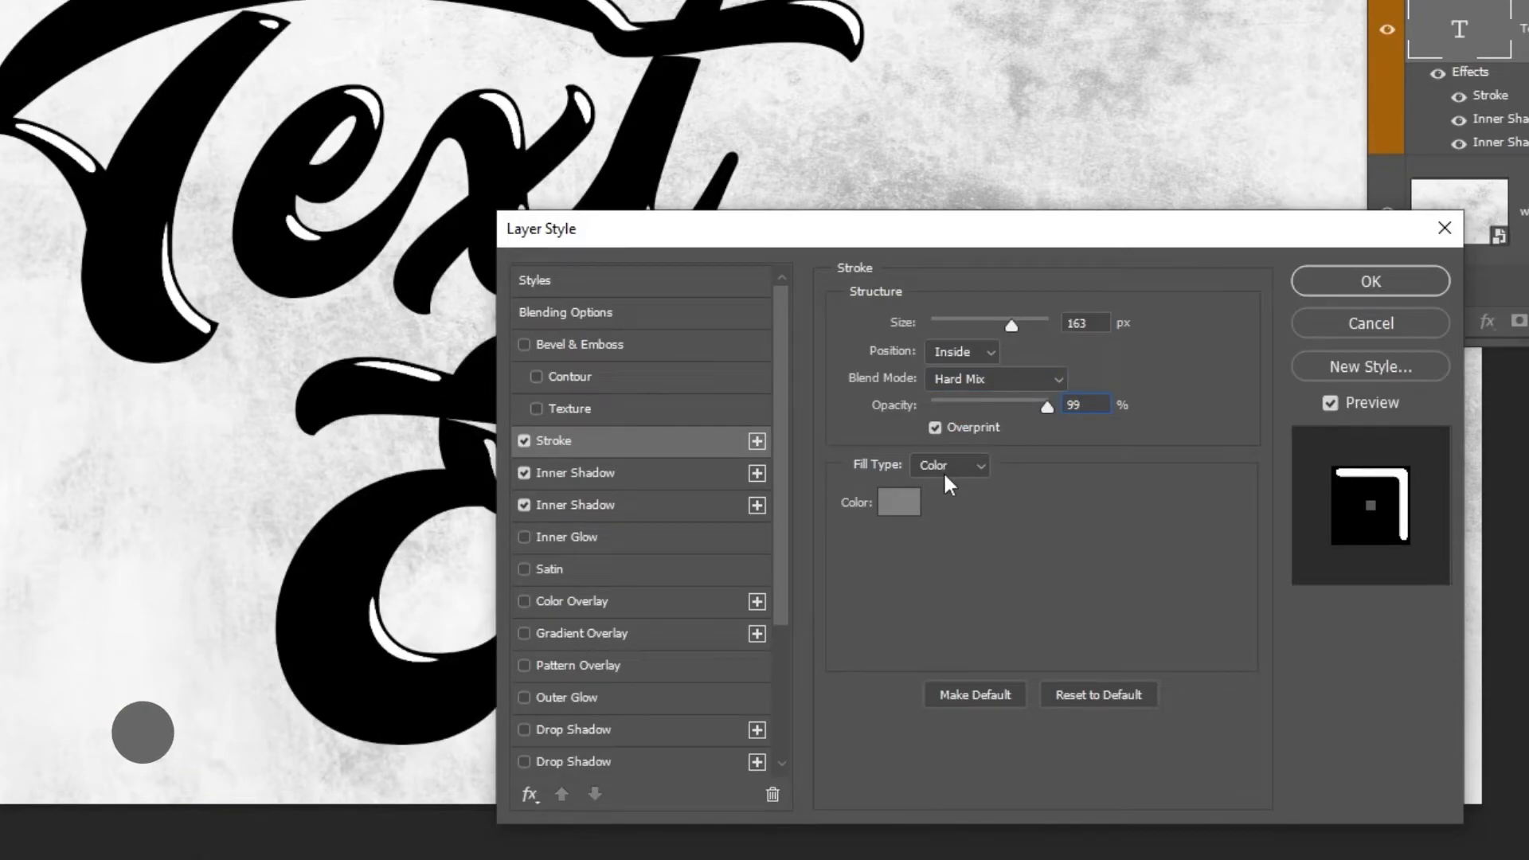
- Colour the stroke medium gray #808080 and apply the layer style
left_click(897, 501)
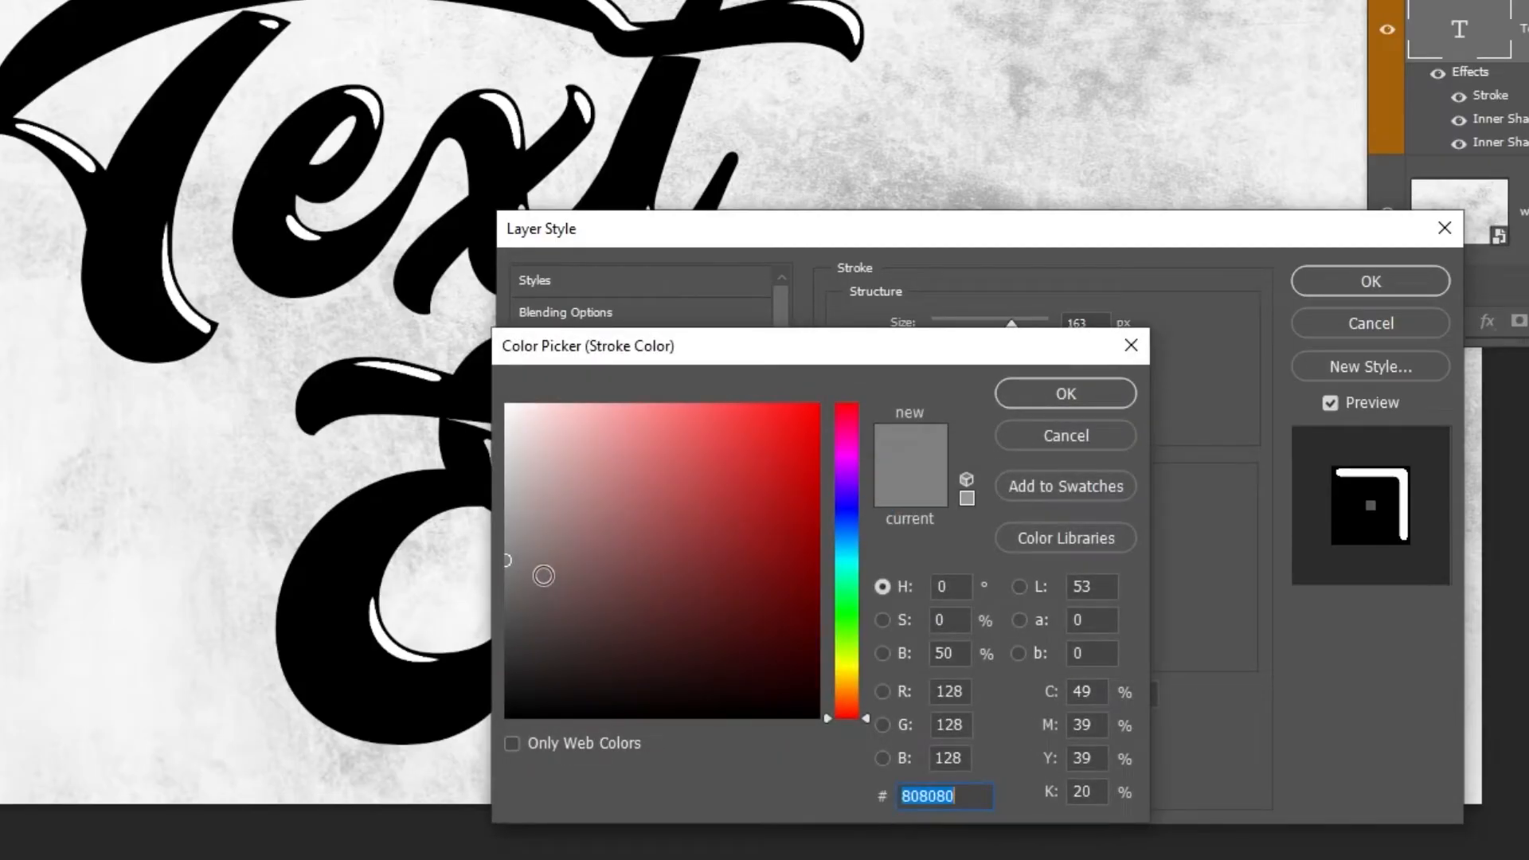
left_click(948, 586)
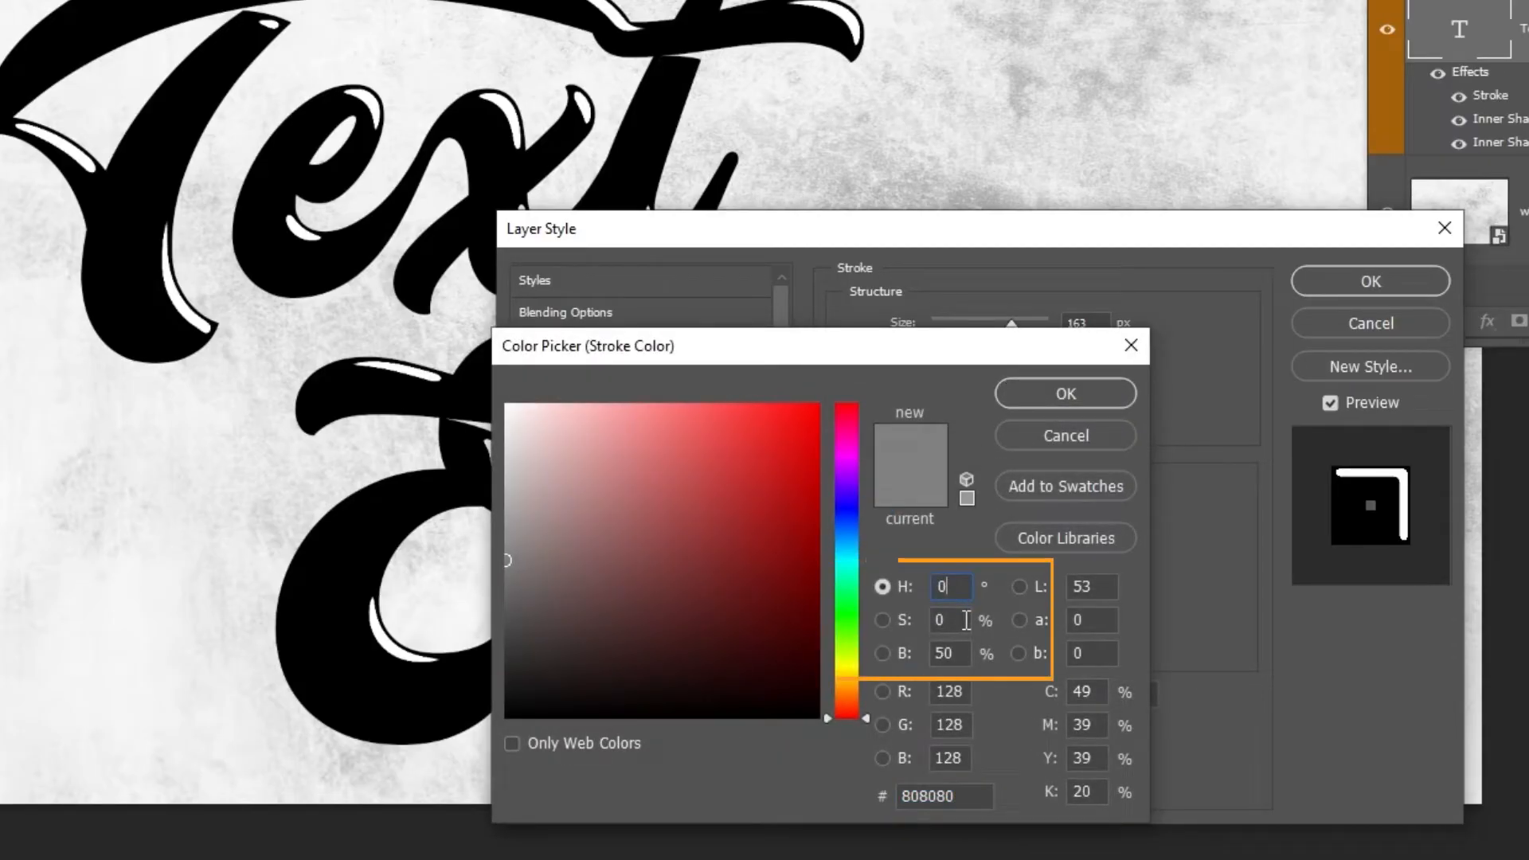
left_click(945, 653)
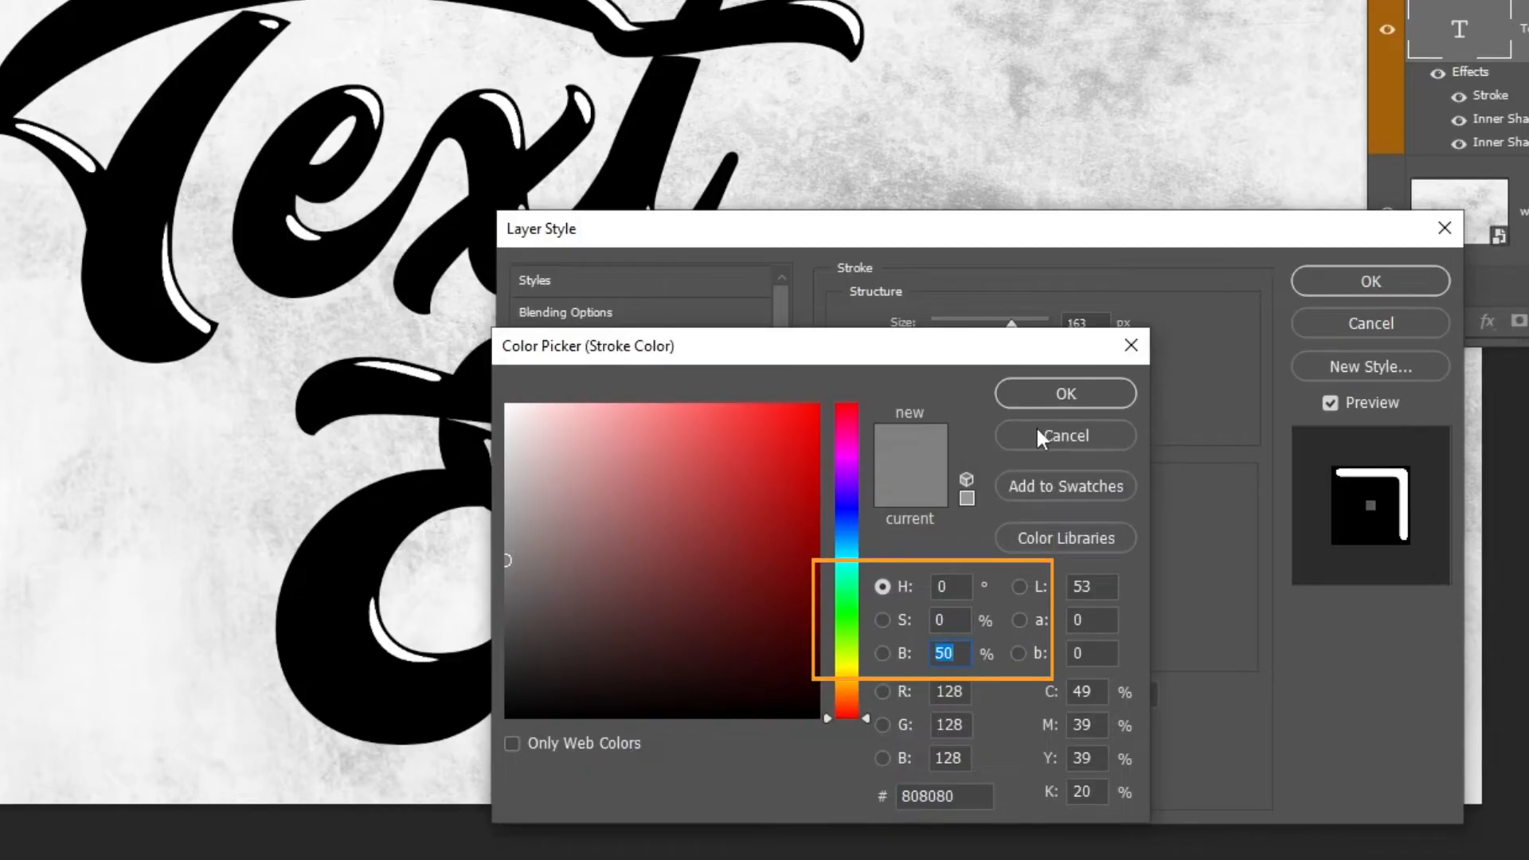
left_click(1064, 436)
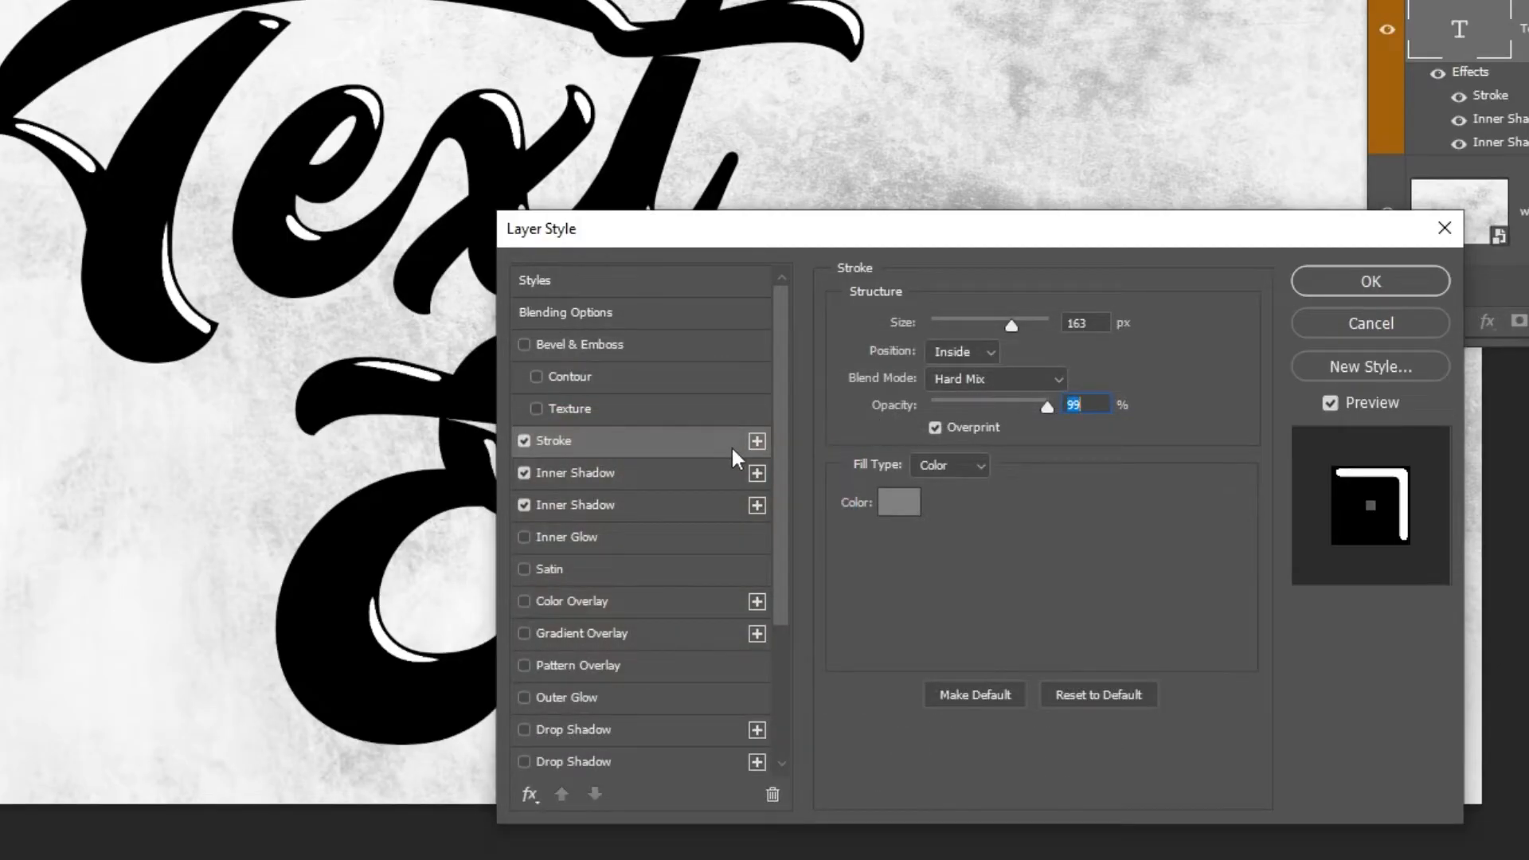
left_click(1370, 280)
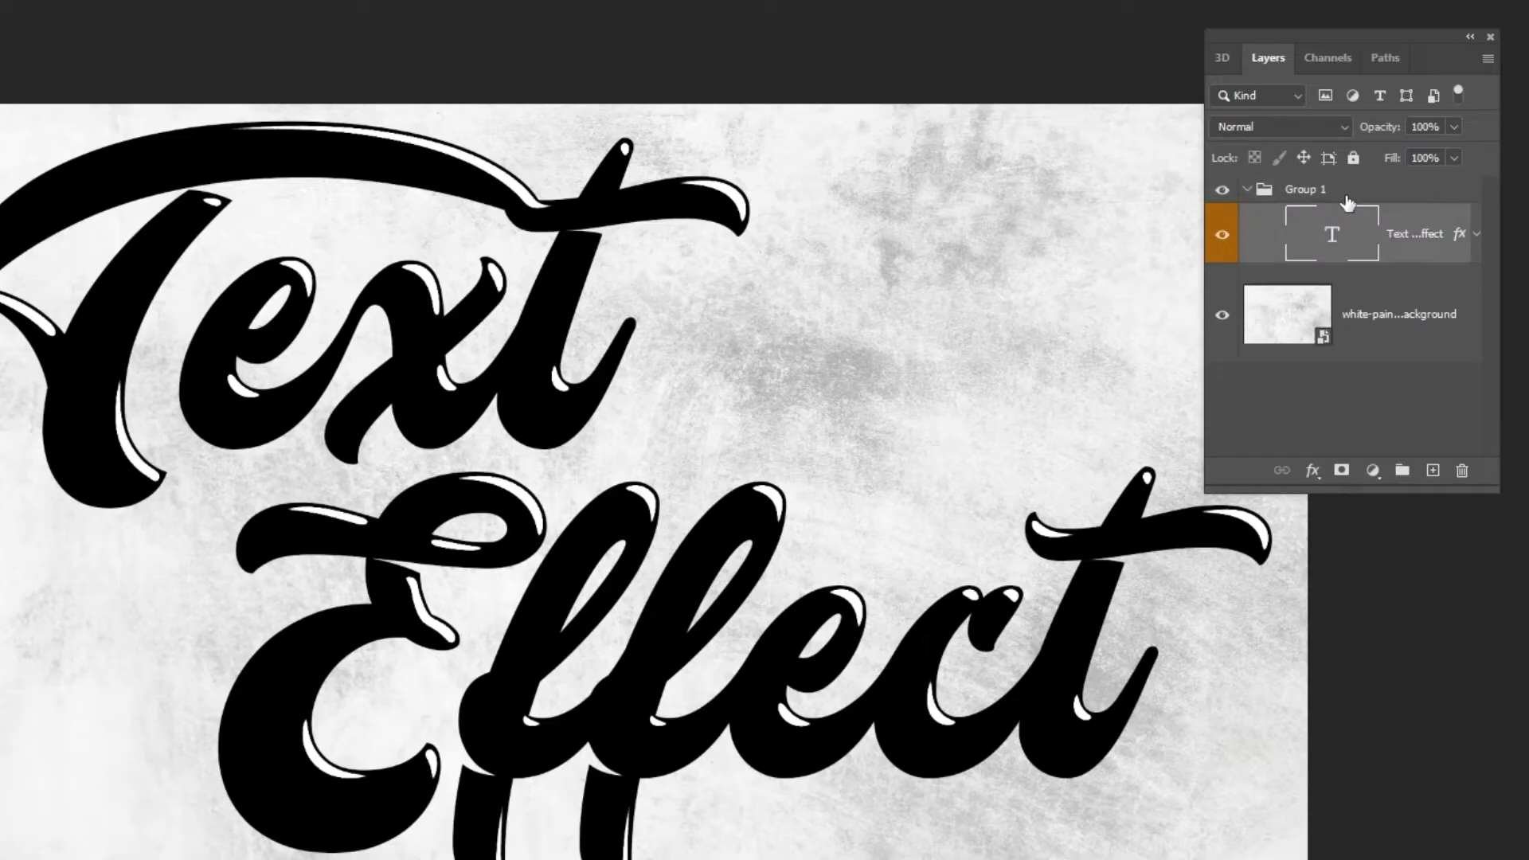
- Group the text layer into Group 1 and select the group in the Layers panel
left_click(1307, 188)
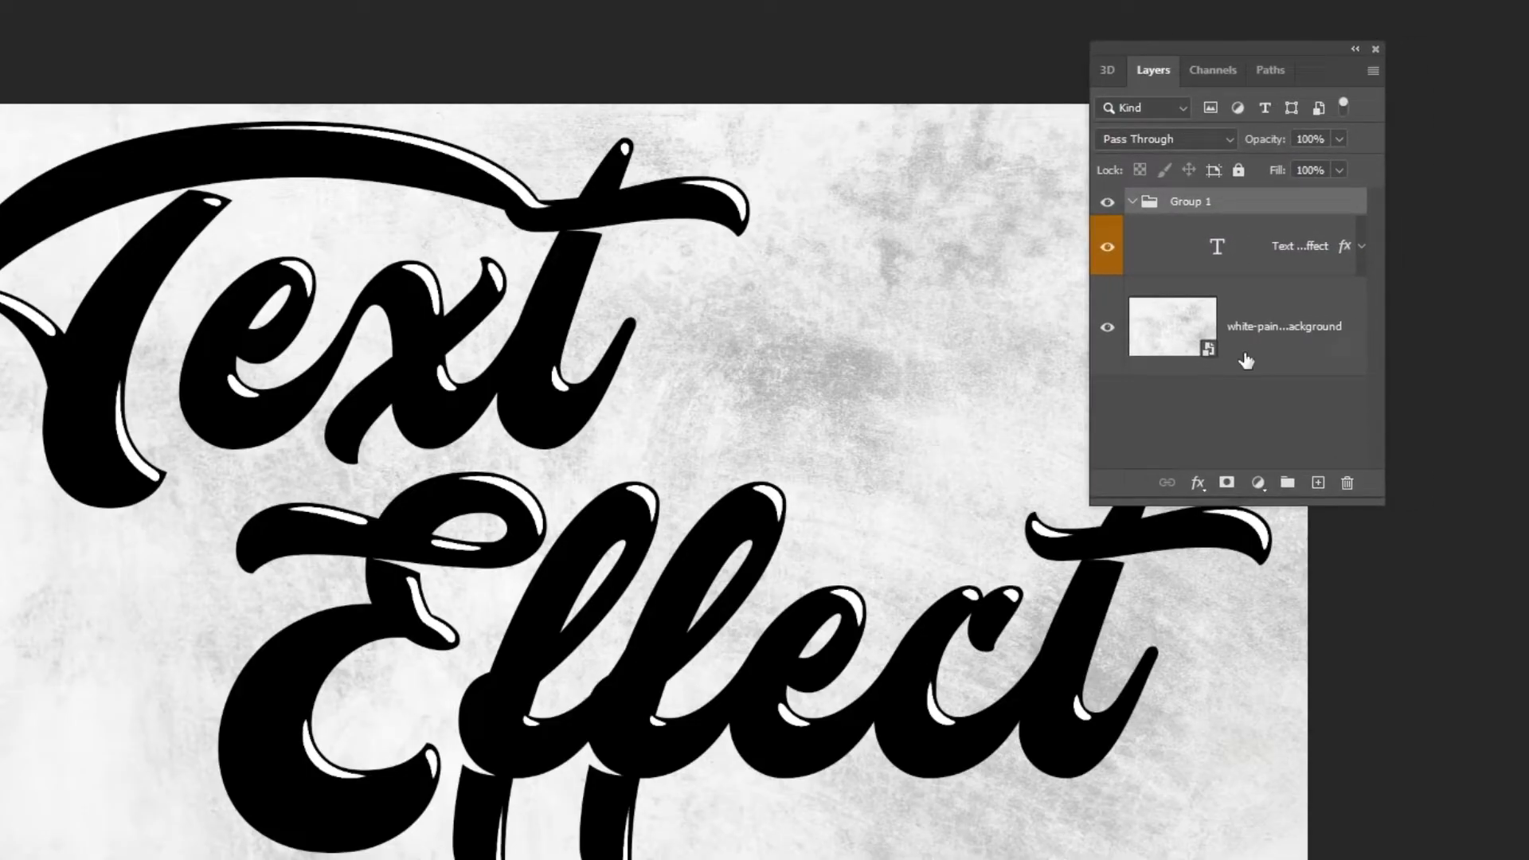
left_click(1279, 389)
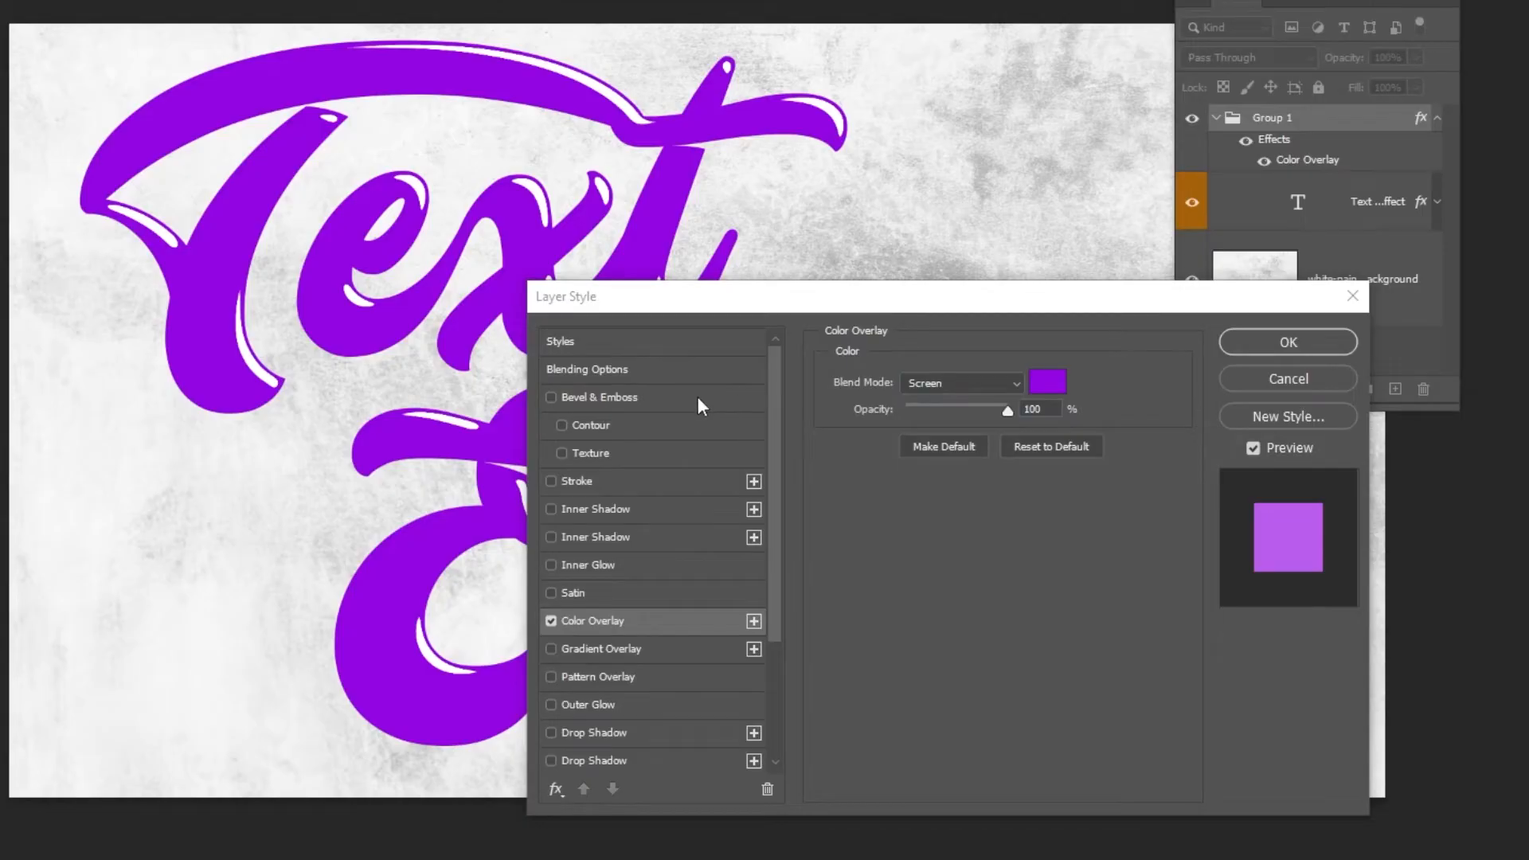
- Enable Bevel & Emboss on the group: Smooth Inner Bevel, Depth 200%, Size 90 px
left_click(552, 397)
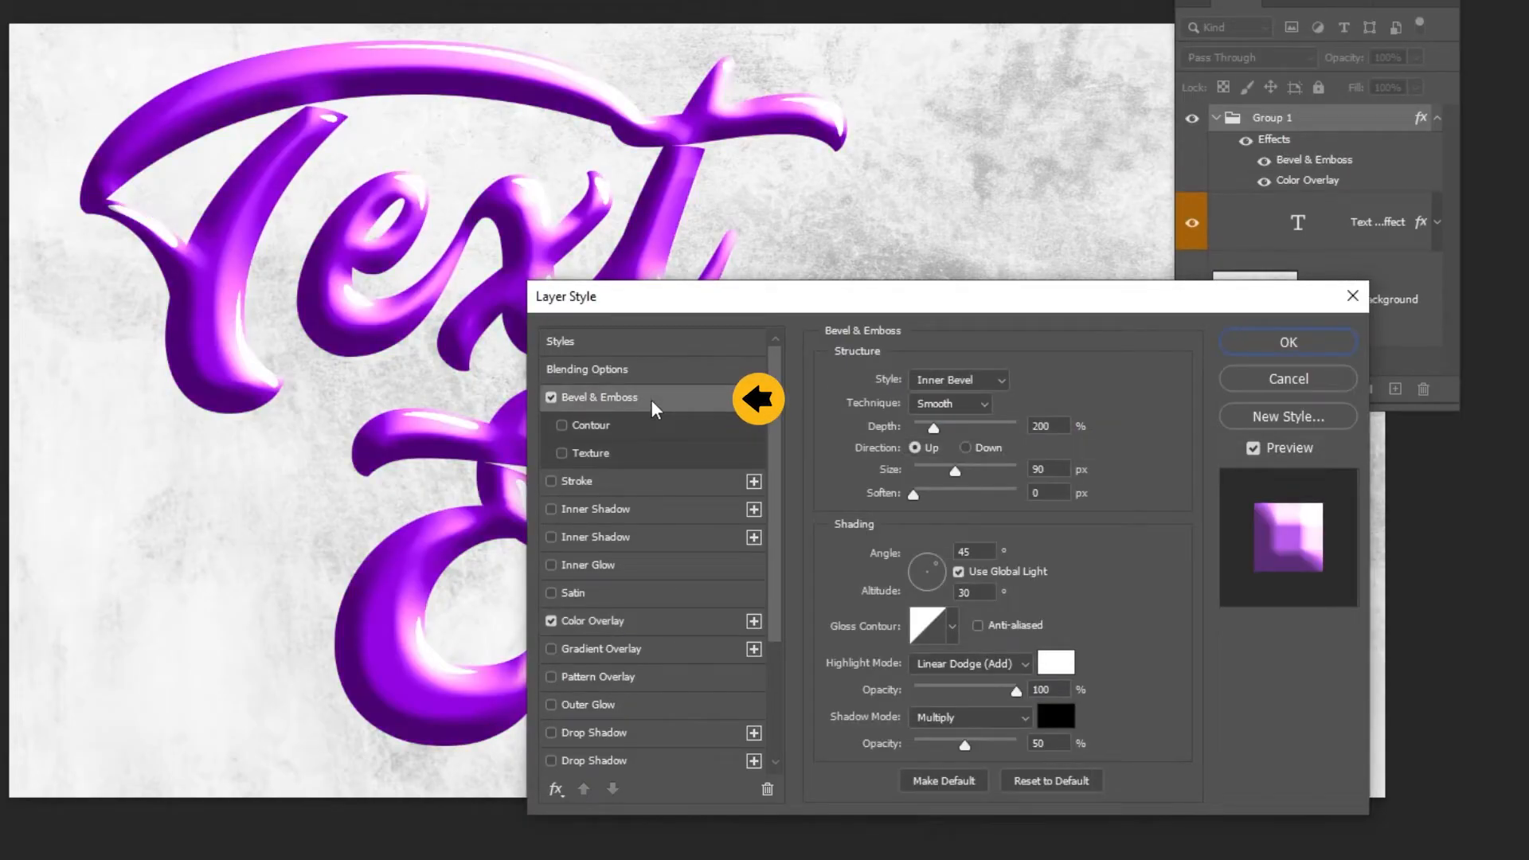
left_click(957, 380)
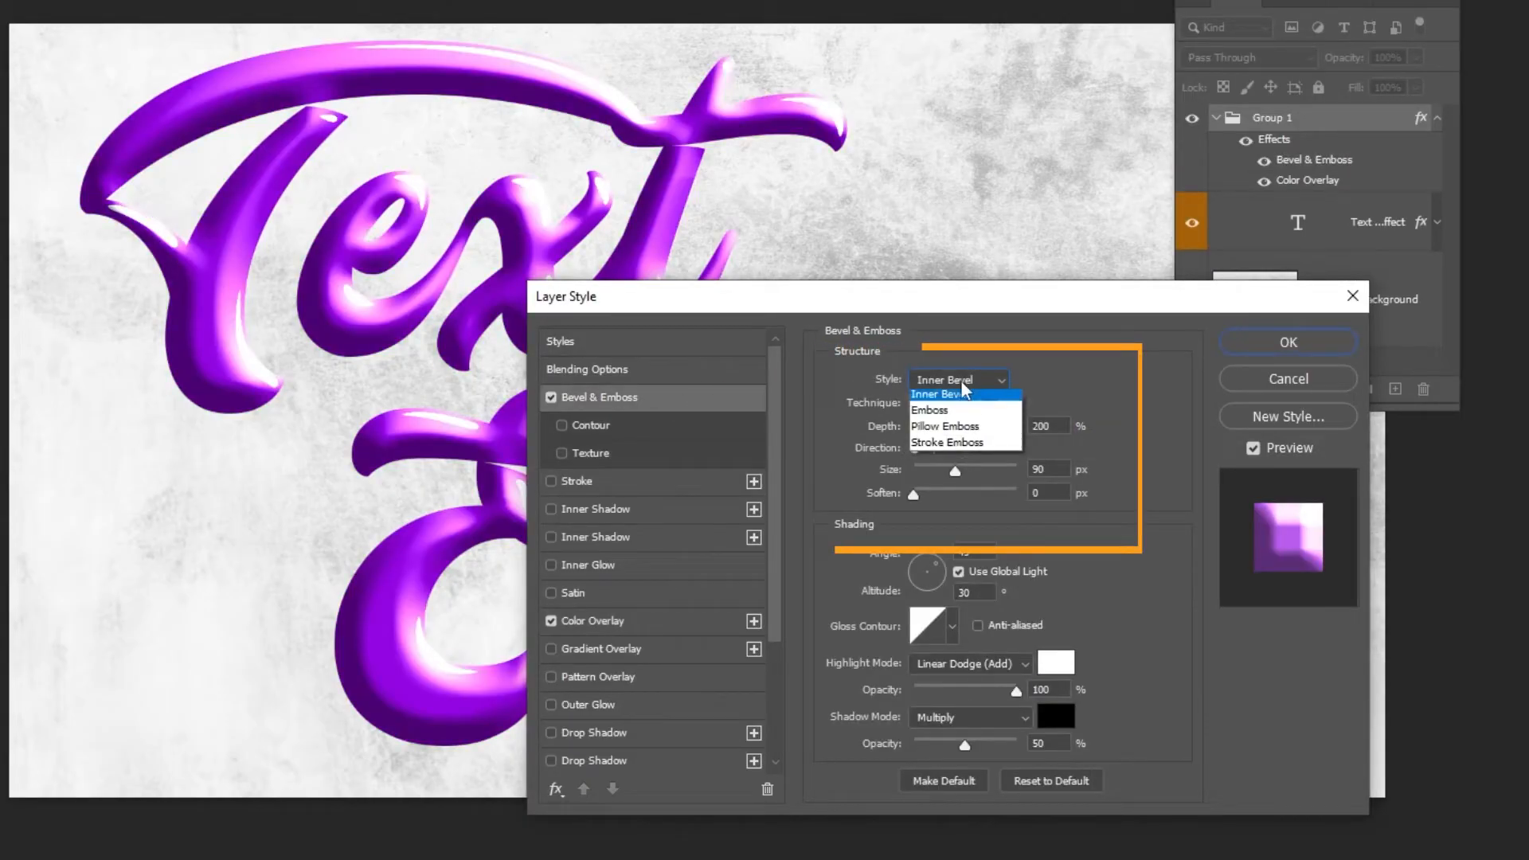
left_click(942, 393)
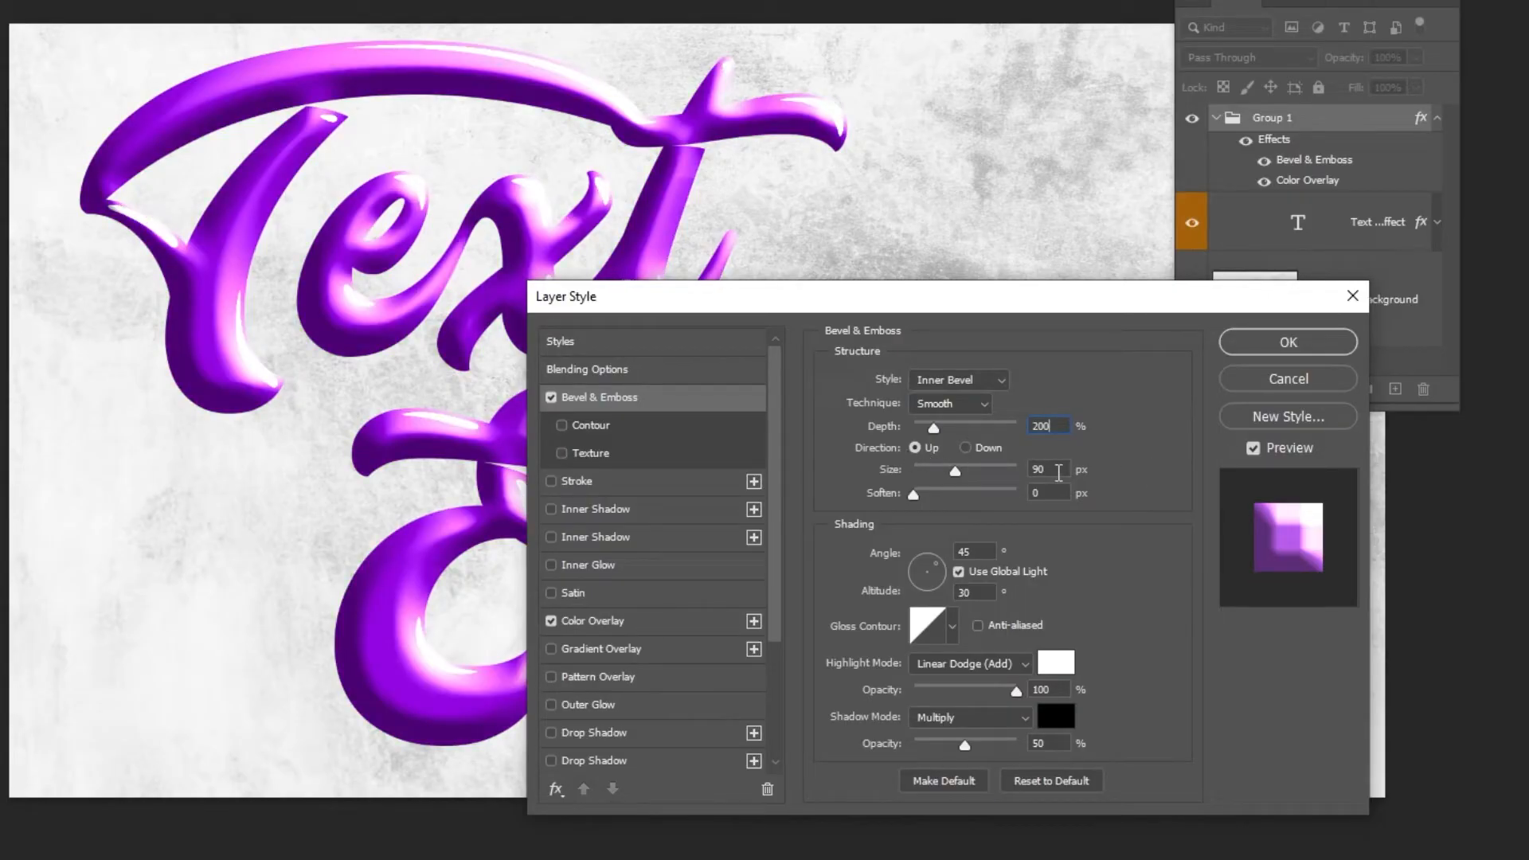
left_click(1047, 469)
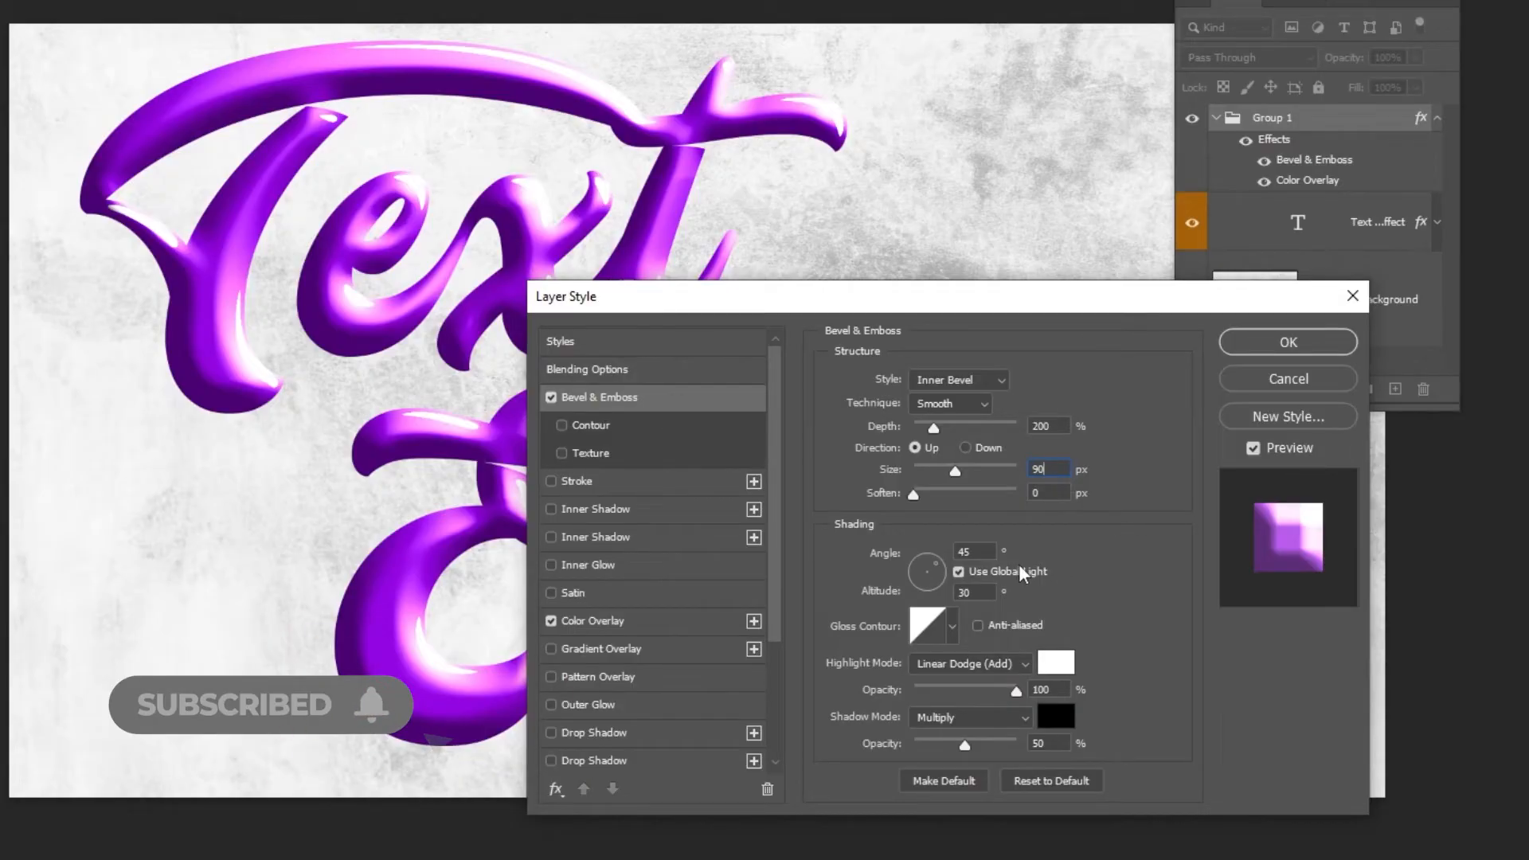
- Set bevel shading to a white Linear Dodge highlight and black Multiply shadow at 45°
left_click(970, 663)
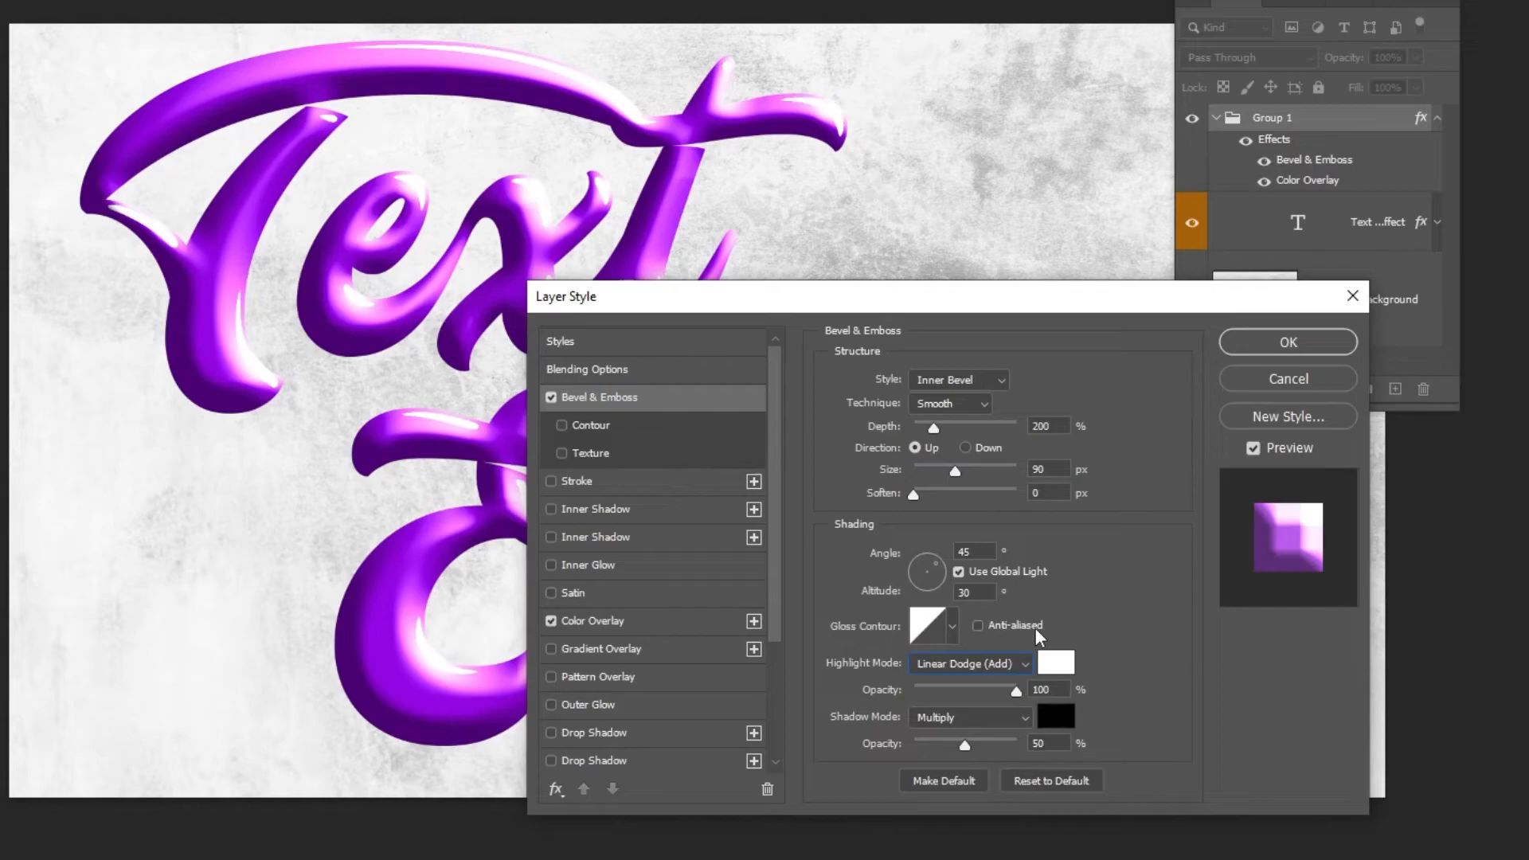
left_click(1055, 663)
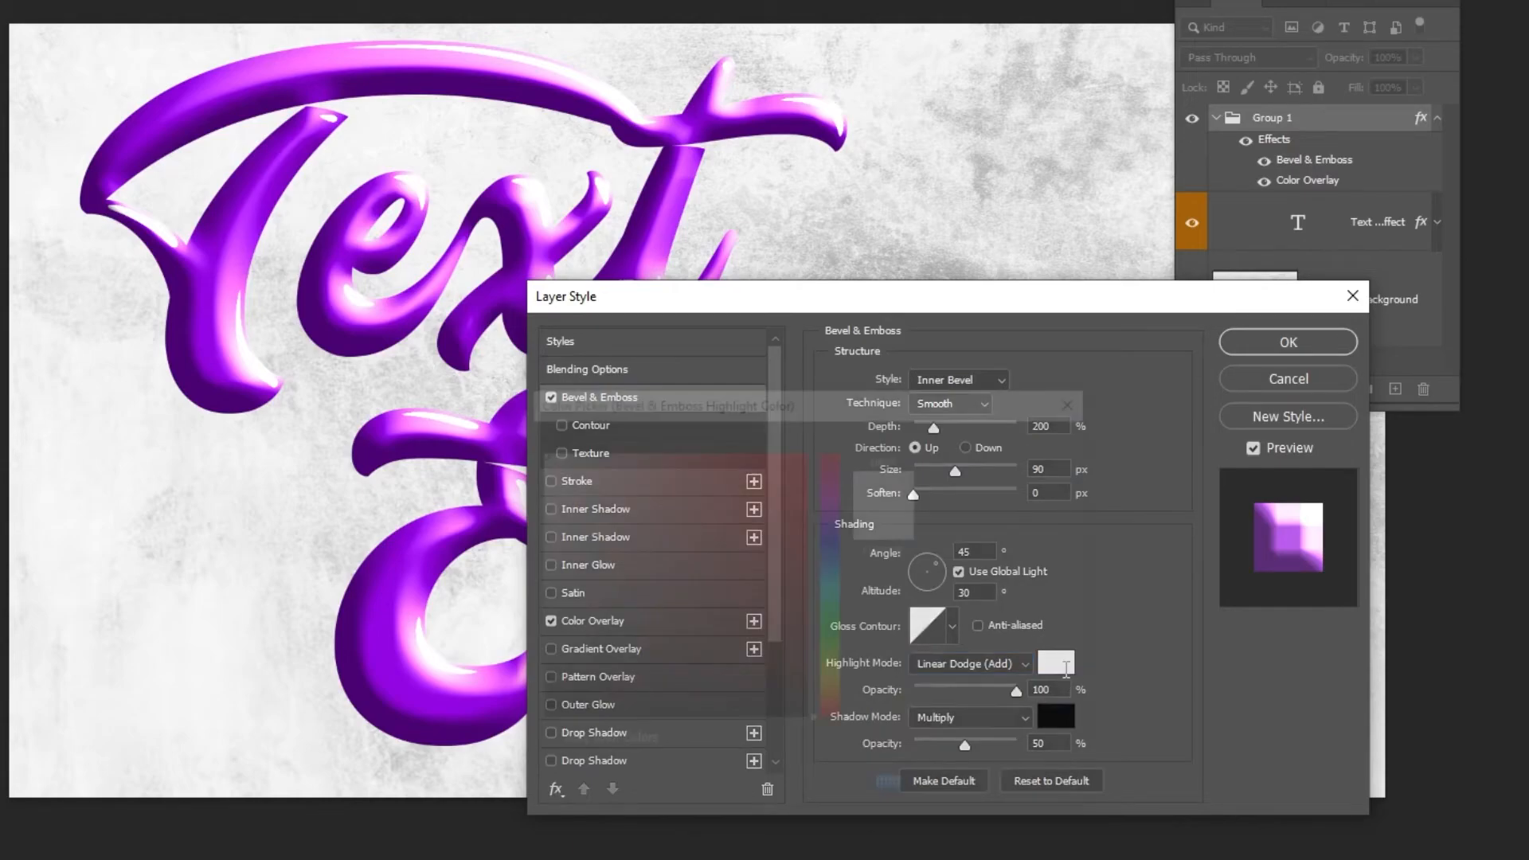
left_click(1055, 664)
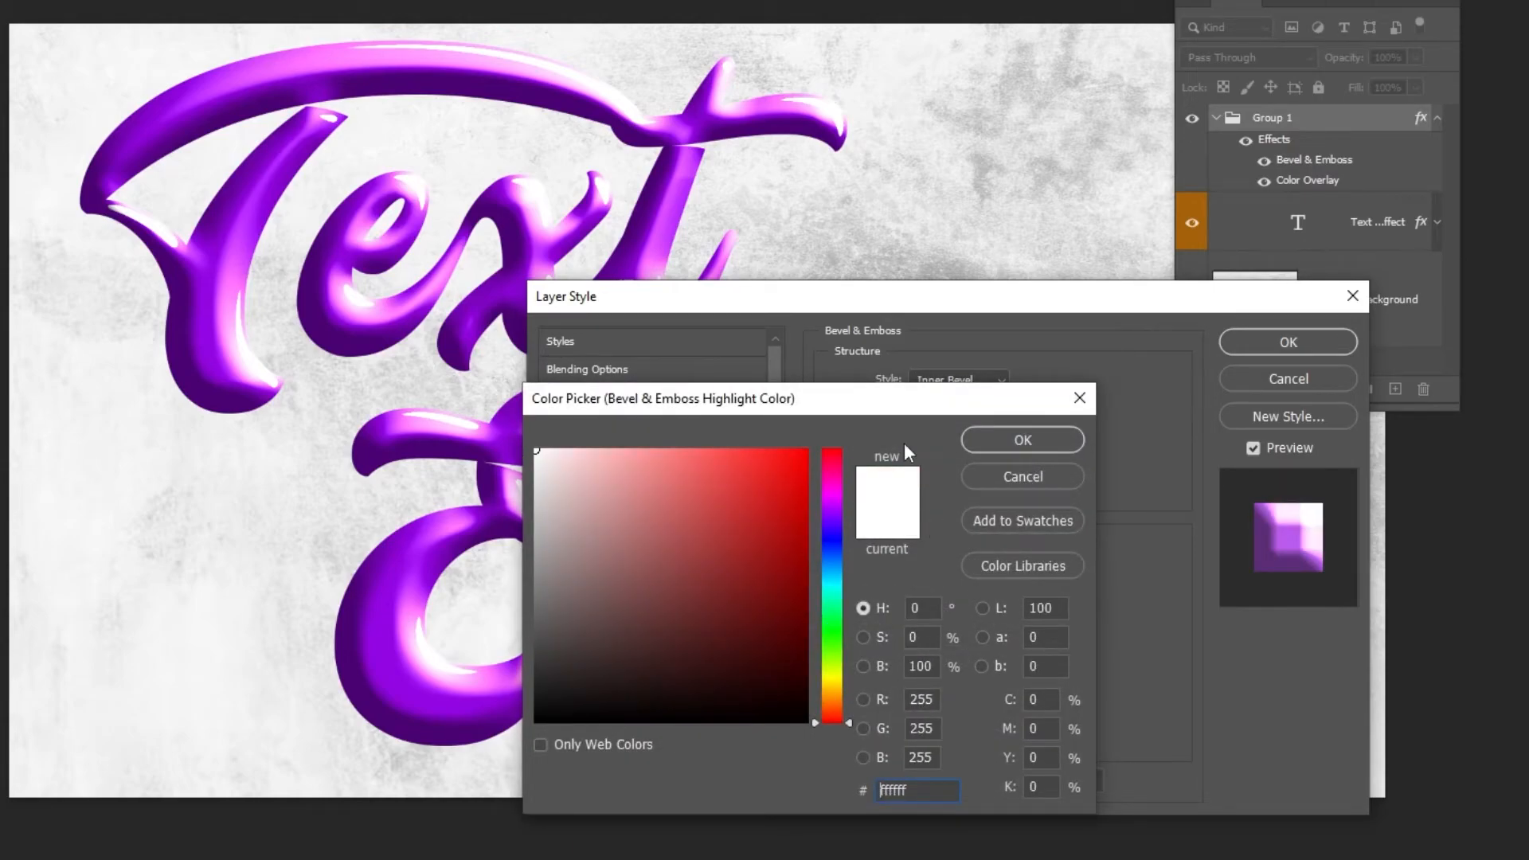
left_click(1021, 440)
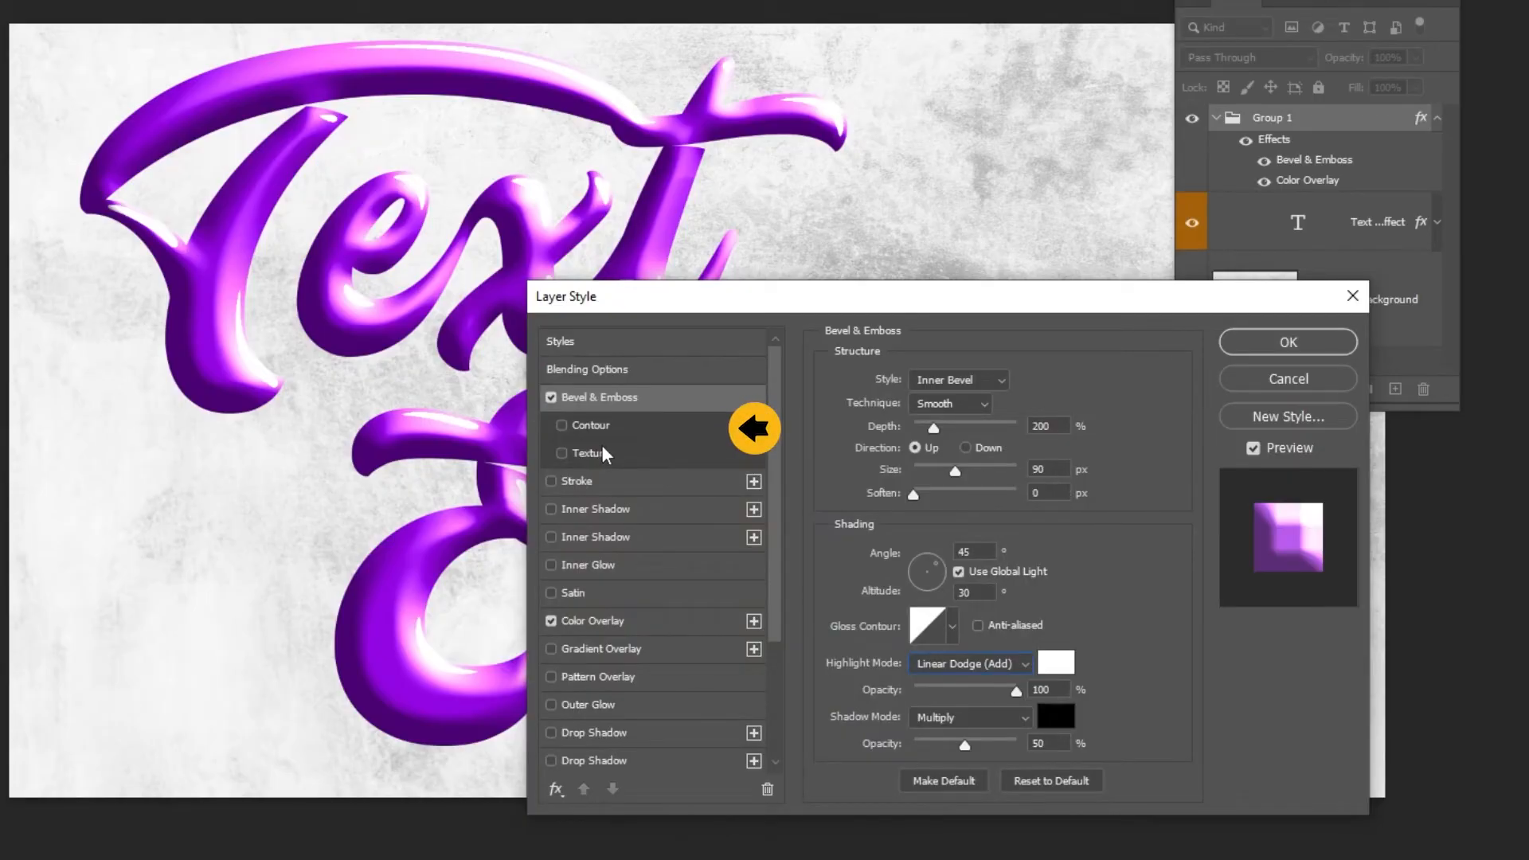
- Enable Contour under Bevel & Emboss with its Range left at 100%
left_click(562, 426)
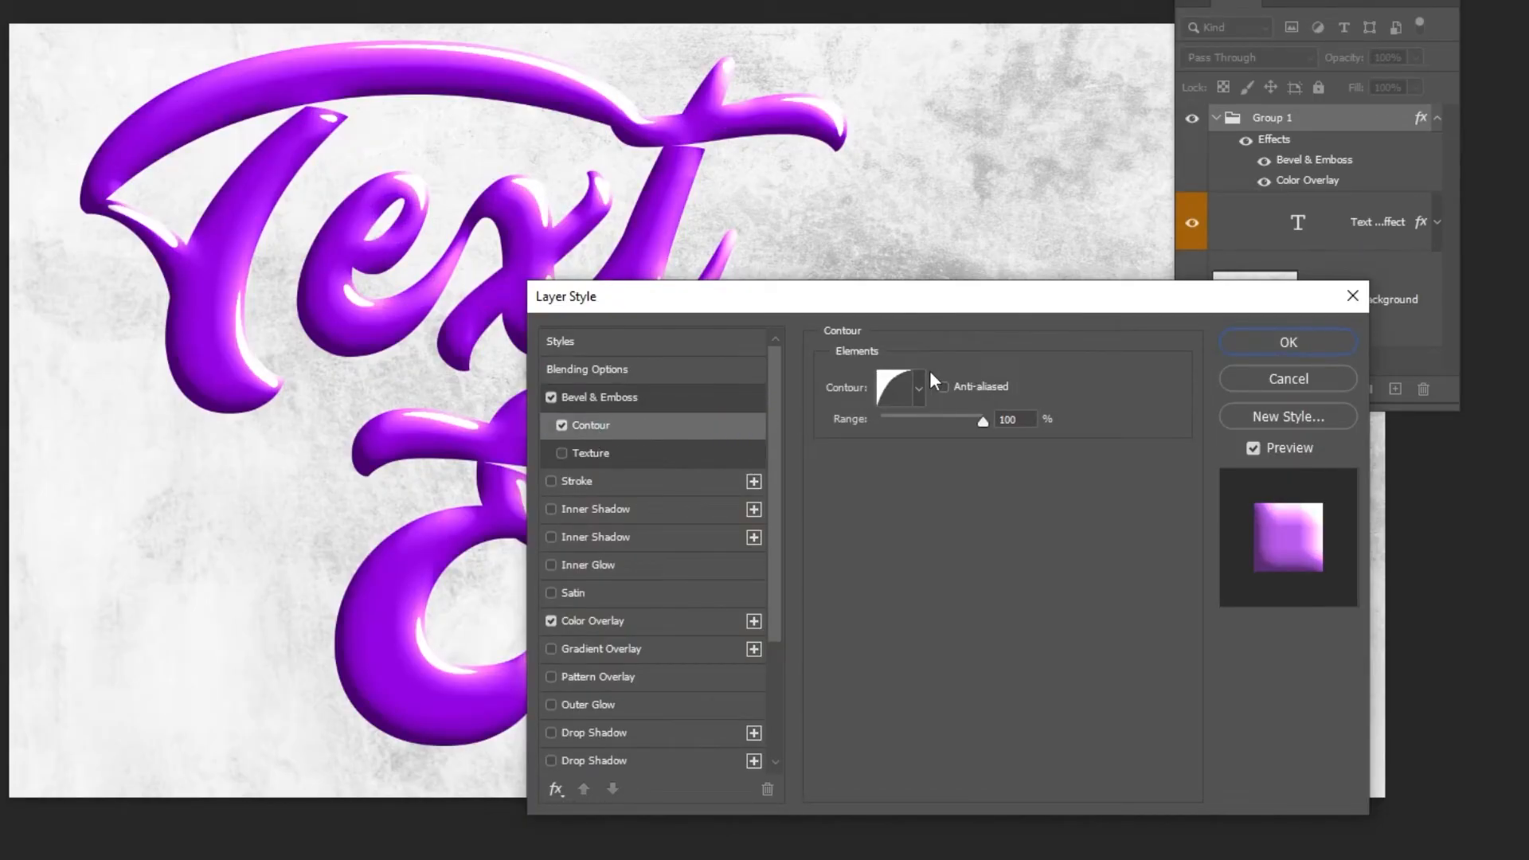
left_click(918, 387)
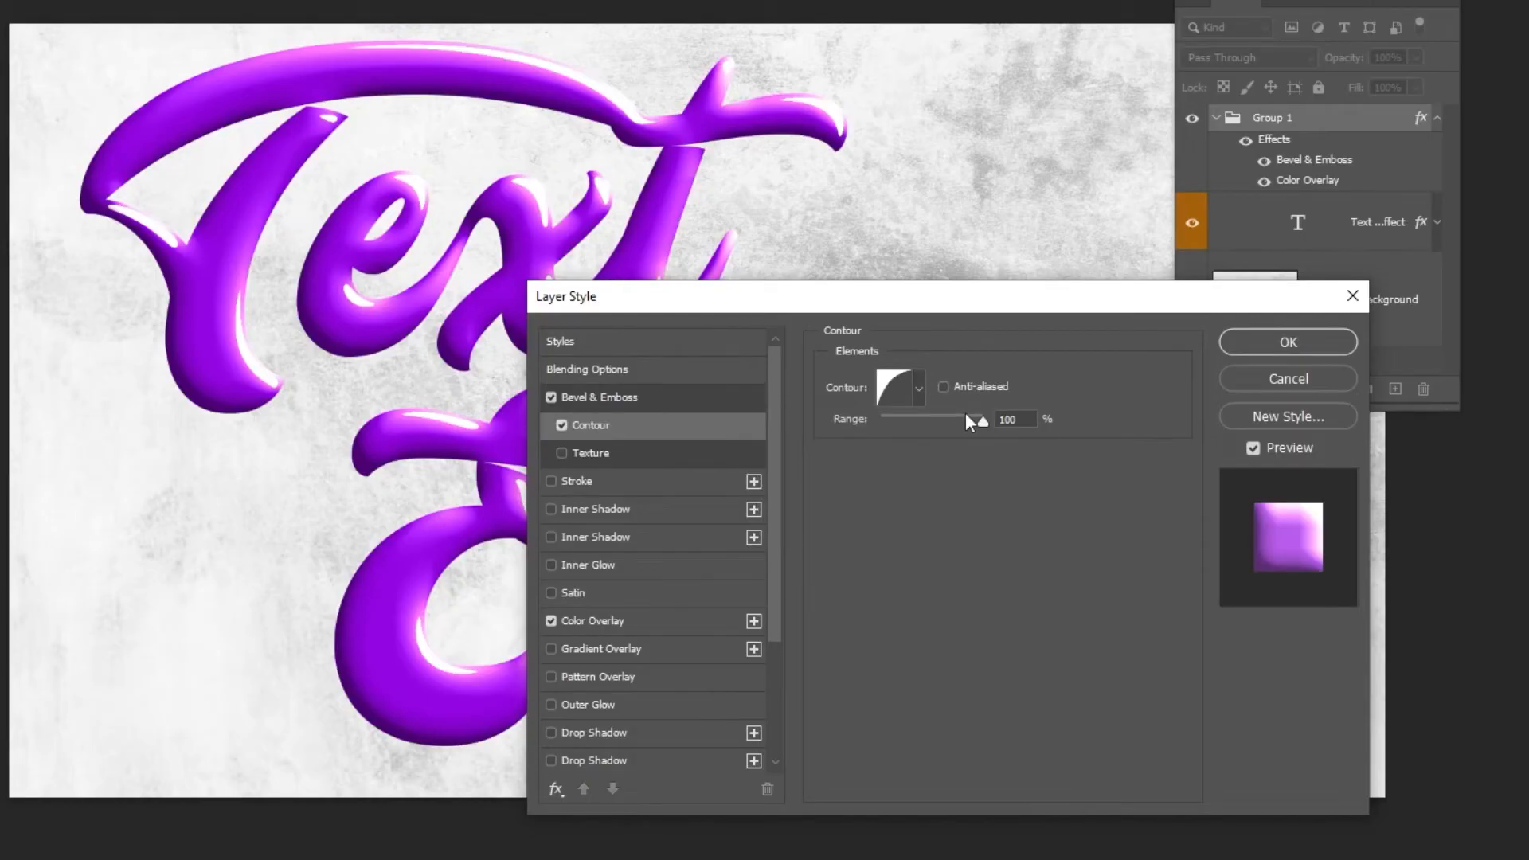
left_click_drag(980, 420, 976, 421)
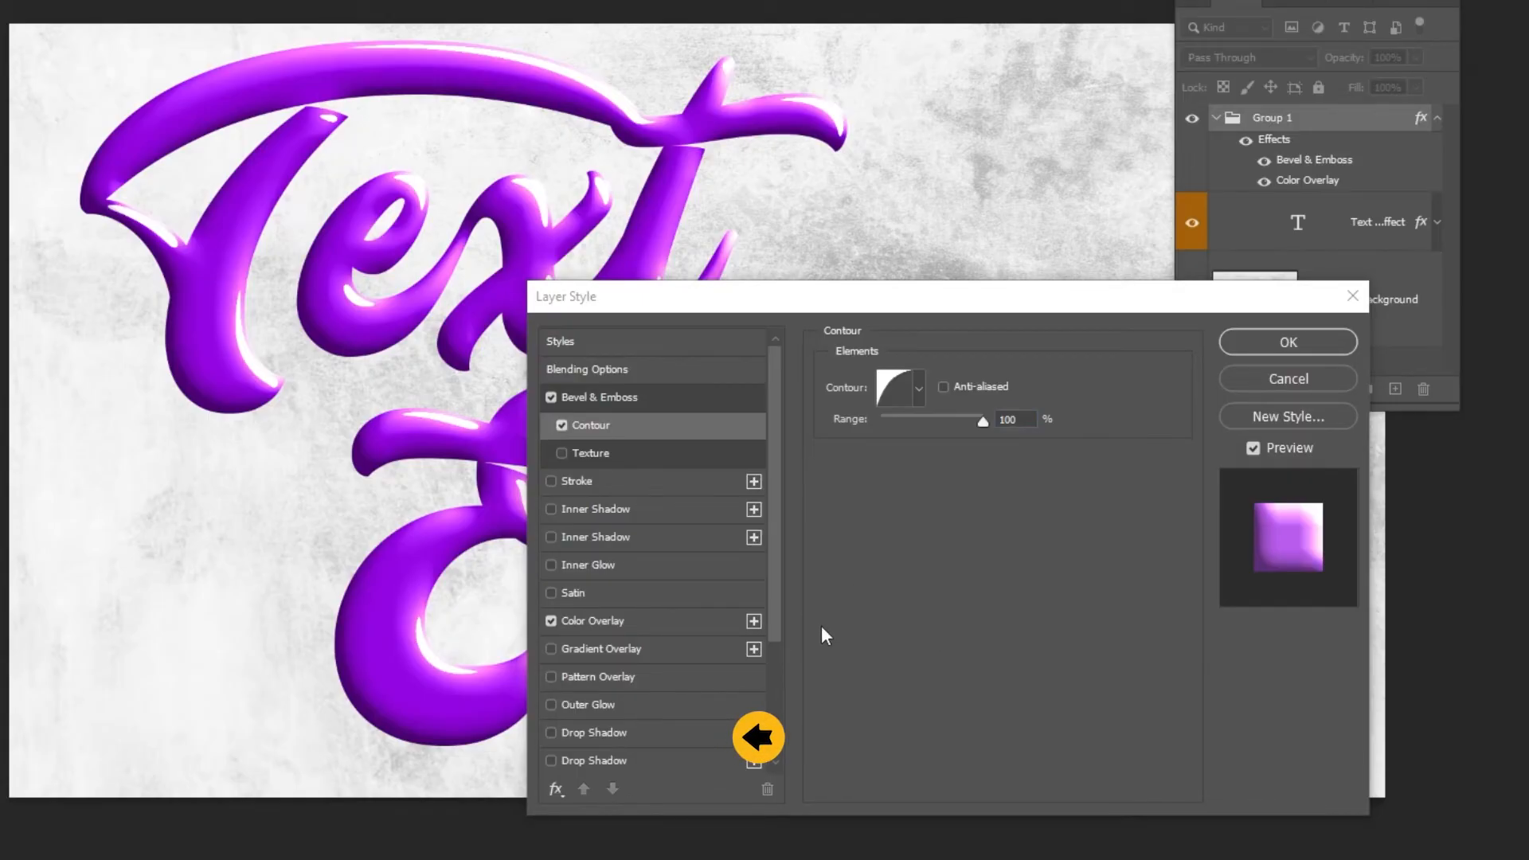
- Add two black Multiply drop shadows (20 px; 60% opacity, 40 px distance and size) and apply
left_click(553, 733)
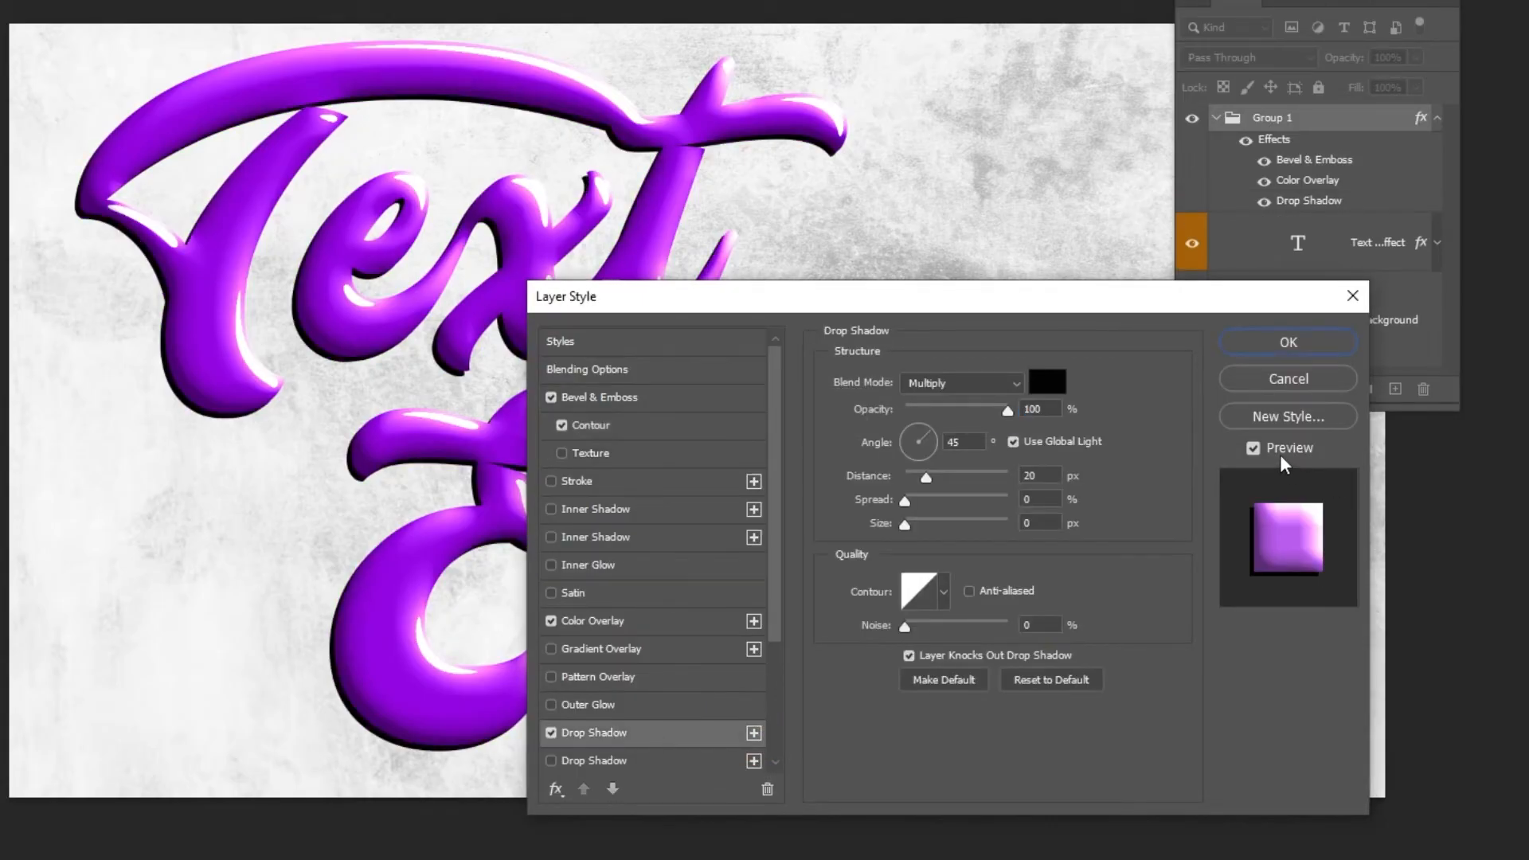
left_click(961, 382)
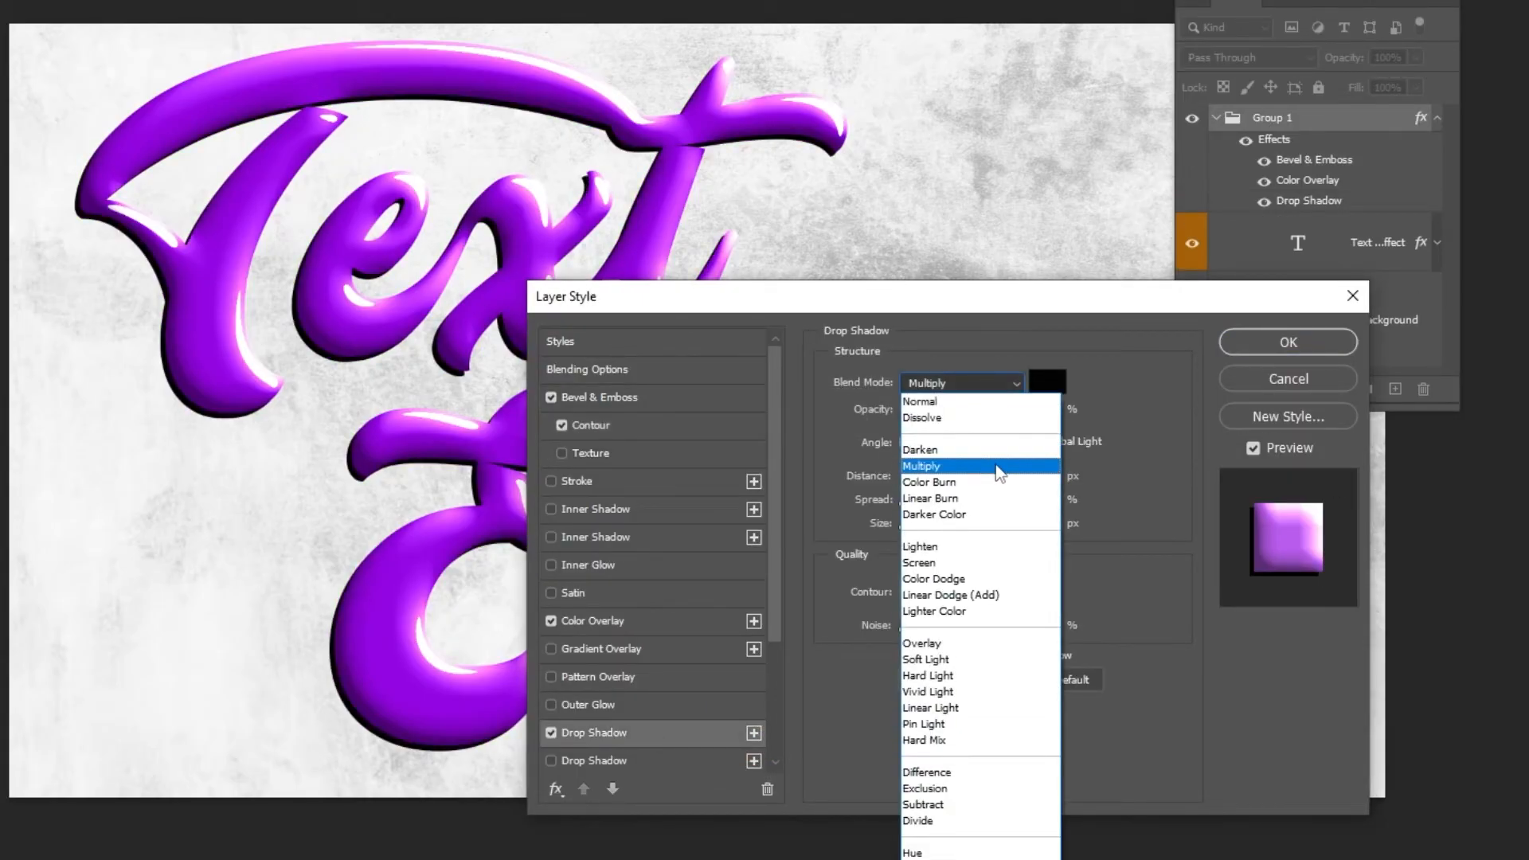
left_click(922, 465)
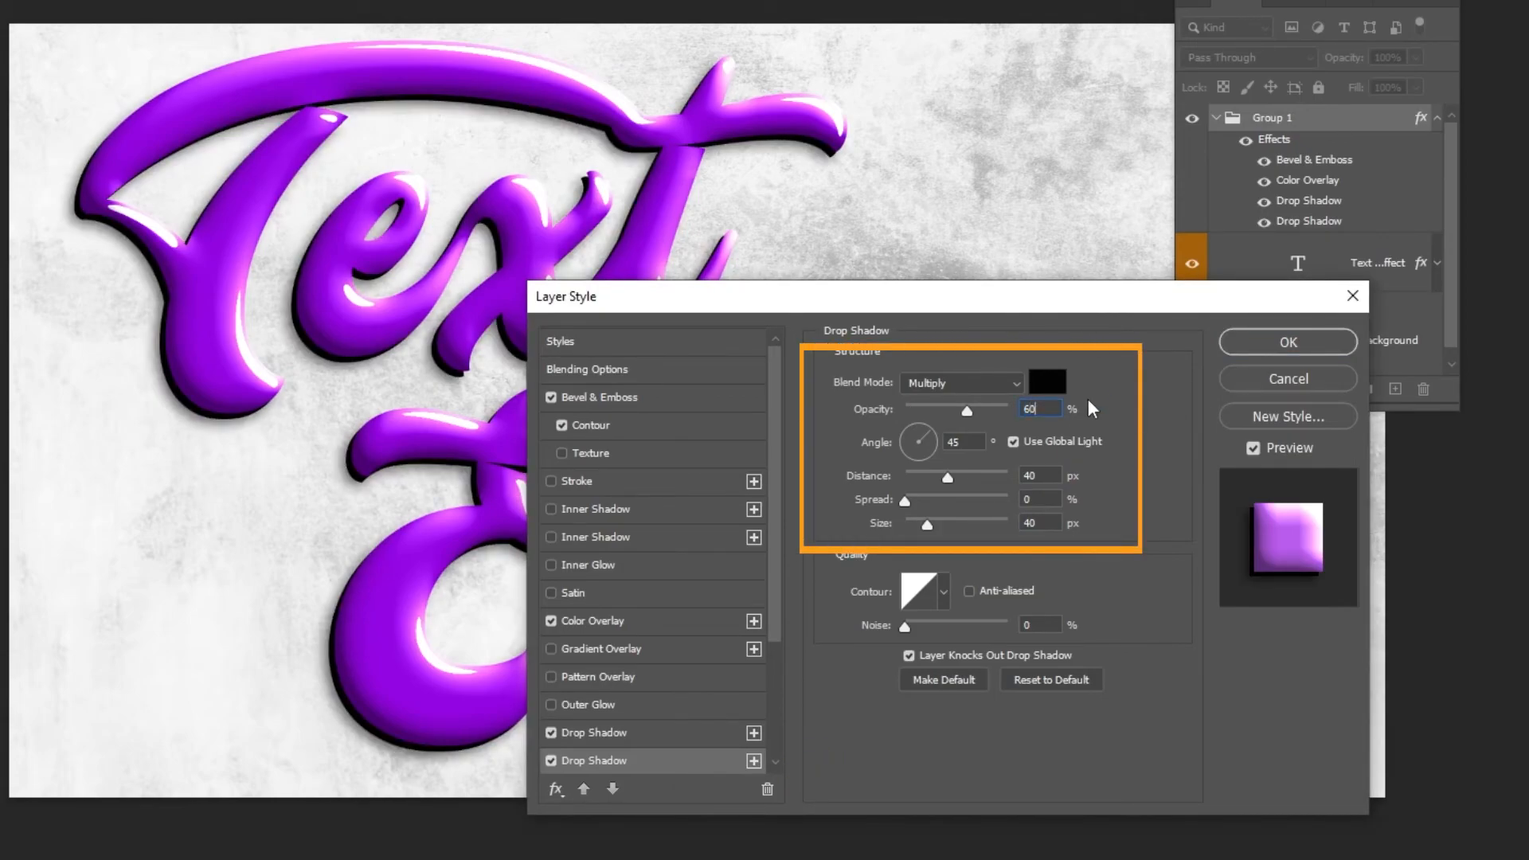
left_click(1038, 476)
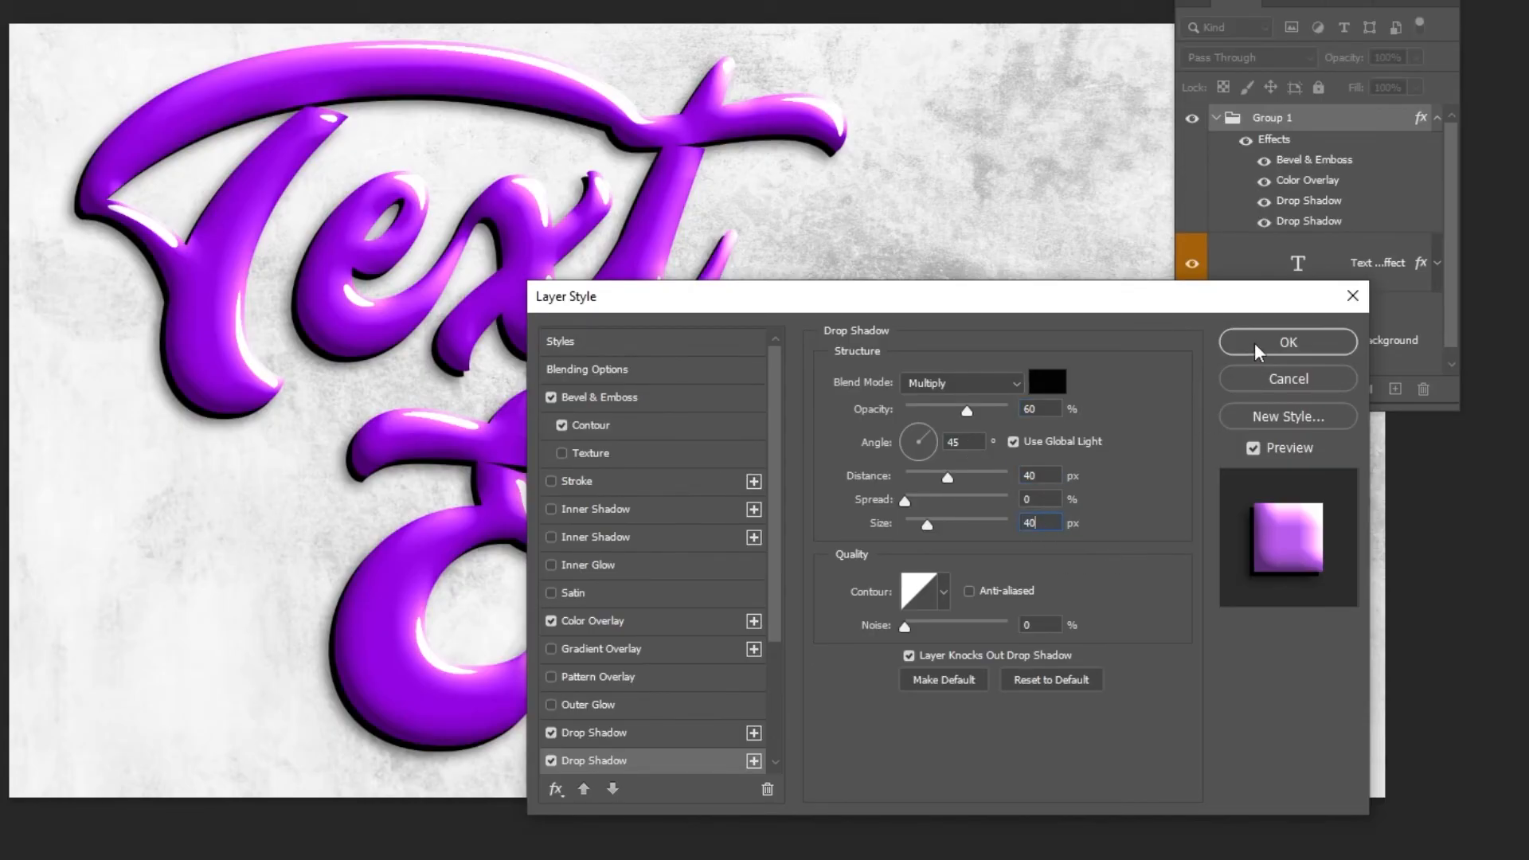
left_click(1287, 342)
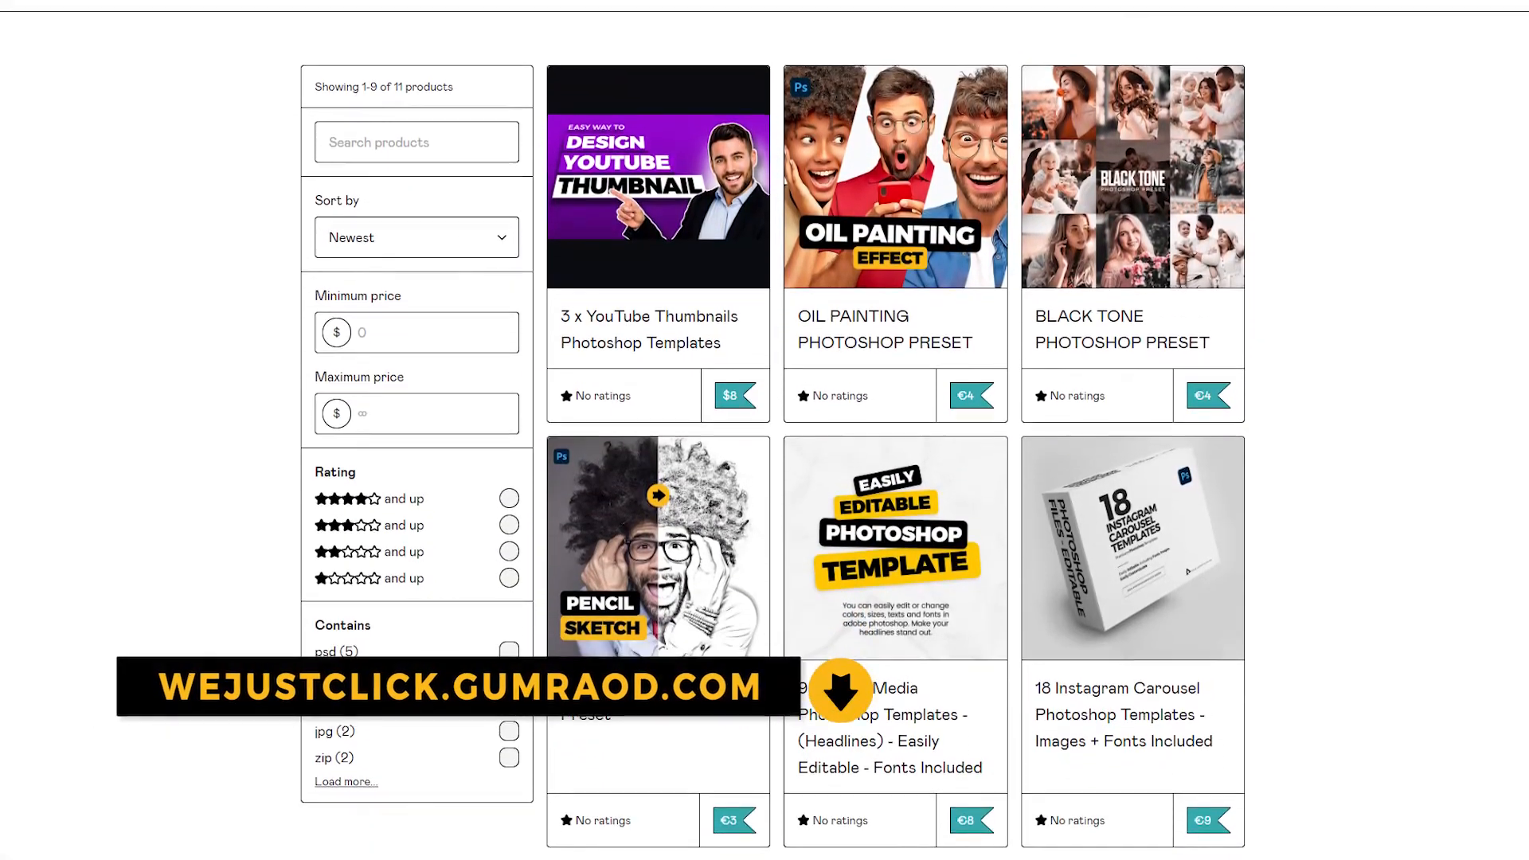
- Scroll down the Gumroad store's grid of Photoshop templates and presets
scroll("down", 3)
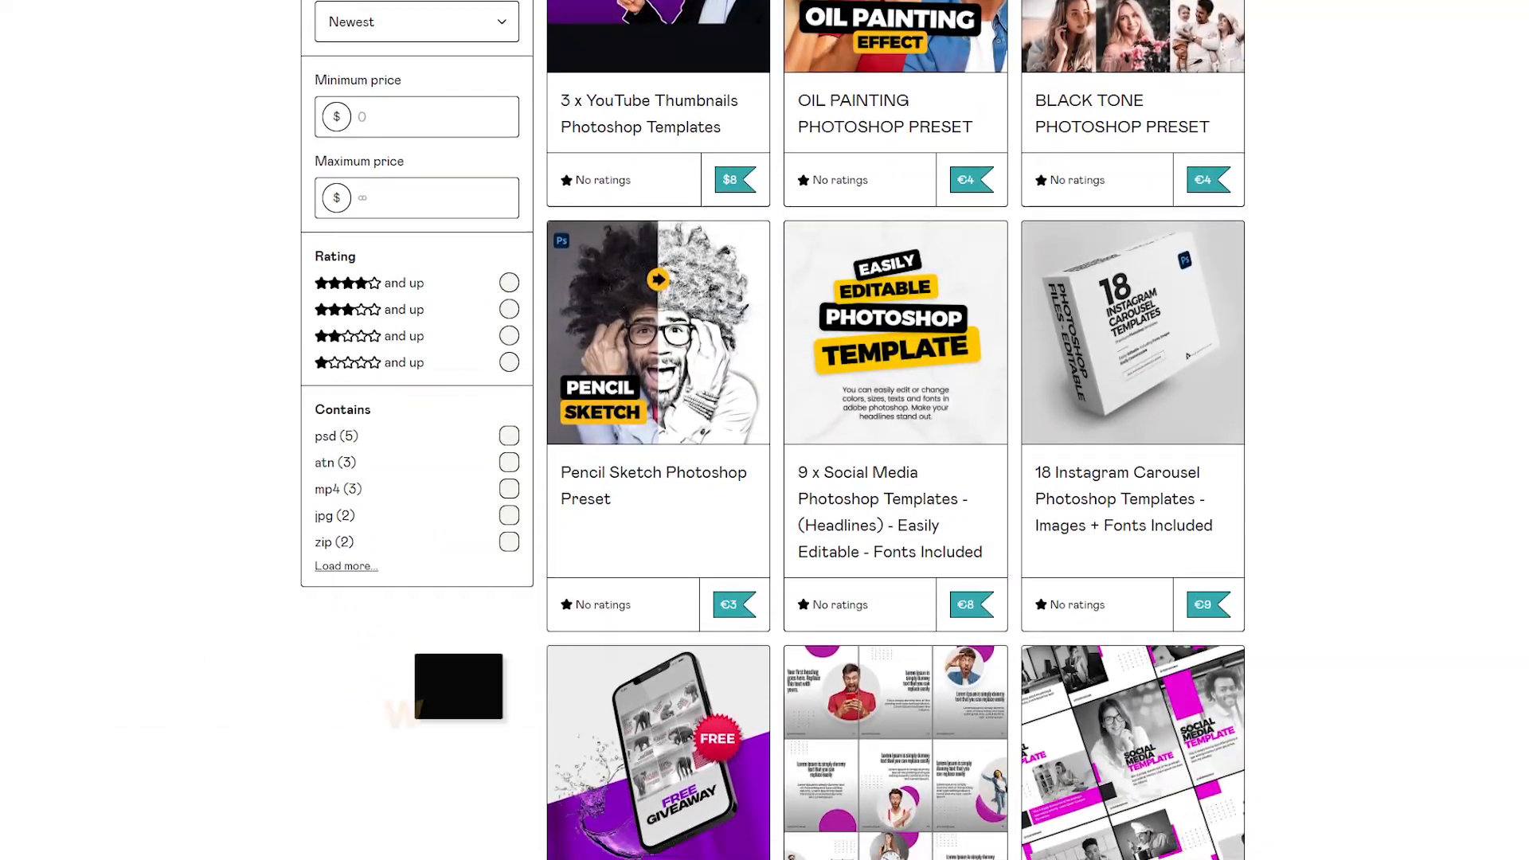
scroll("down", 3)
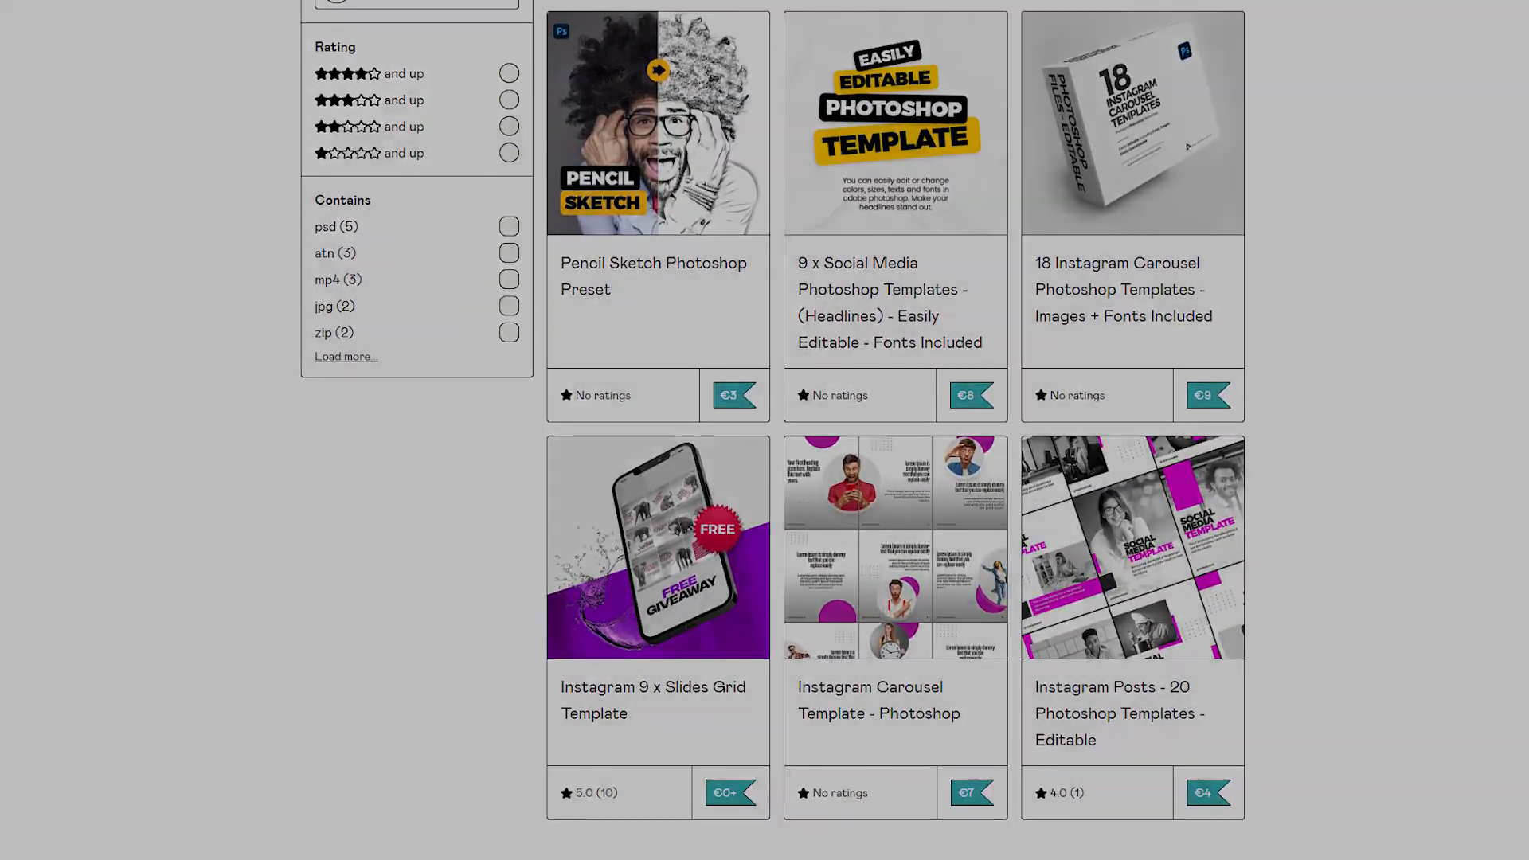